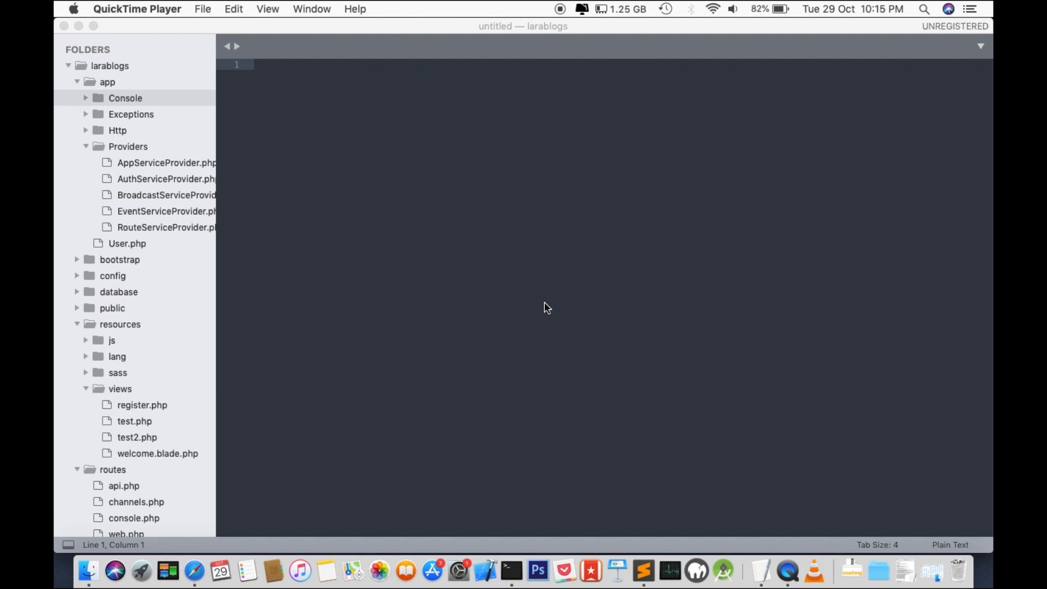
pyautogui.moveTo(299, 234)
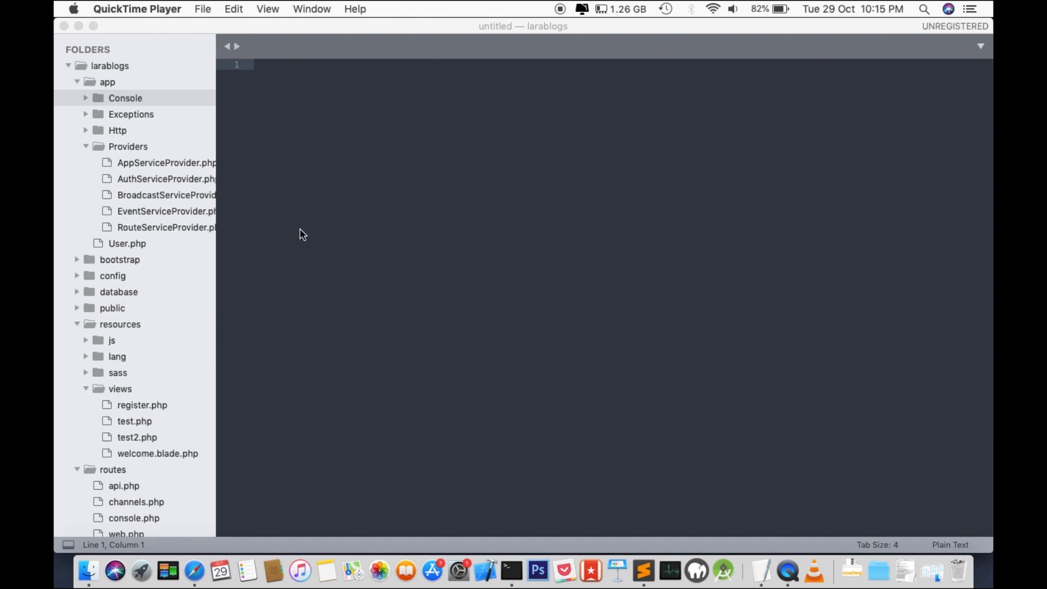
pyautogui.moveTo(171, 322)
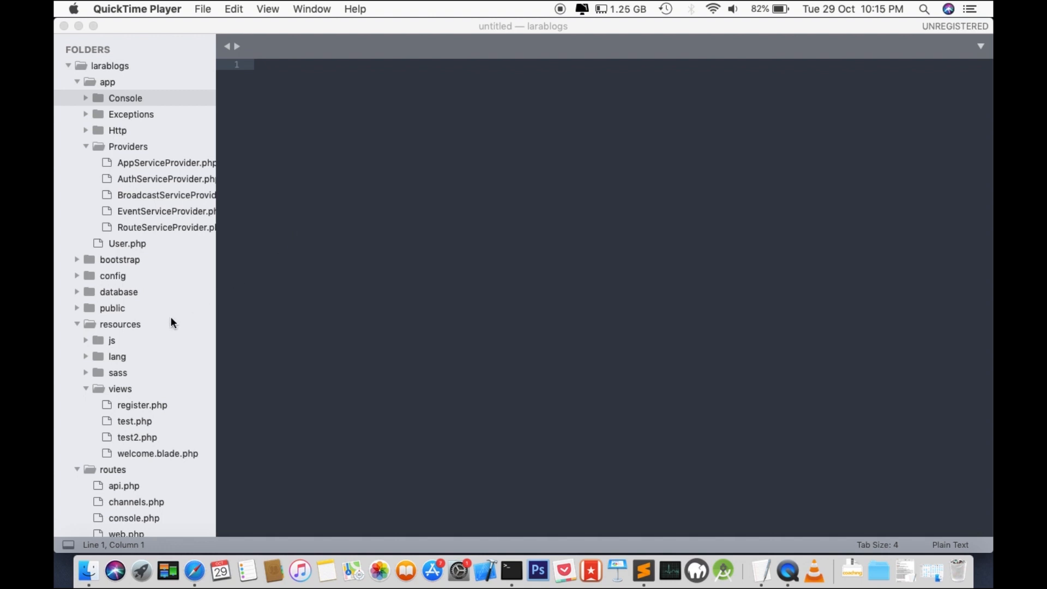
pyautogui.moveTo(140, 434)
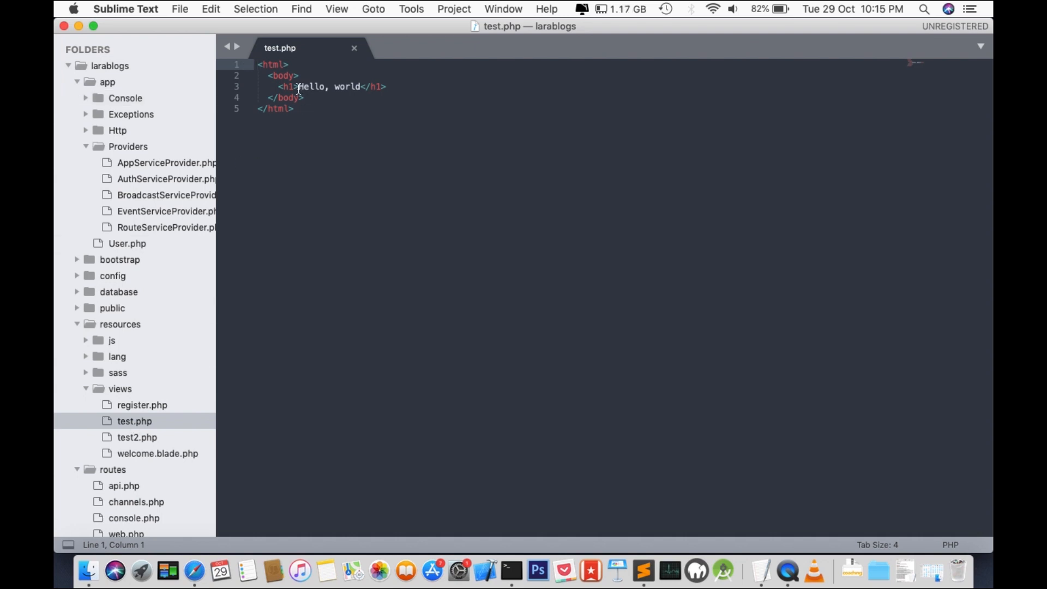
# Step: Replace the test.php h1 'Hello, world' with 'Example of Redirecting to Named Routes' and save
pyautogui.moveTo(297, 86); pyautogui.dragTo(360, 86)
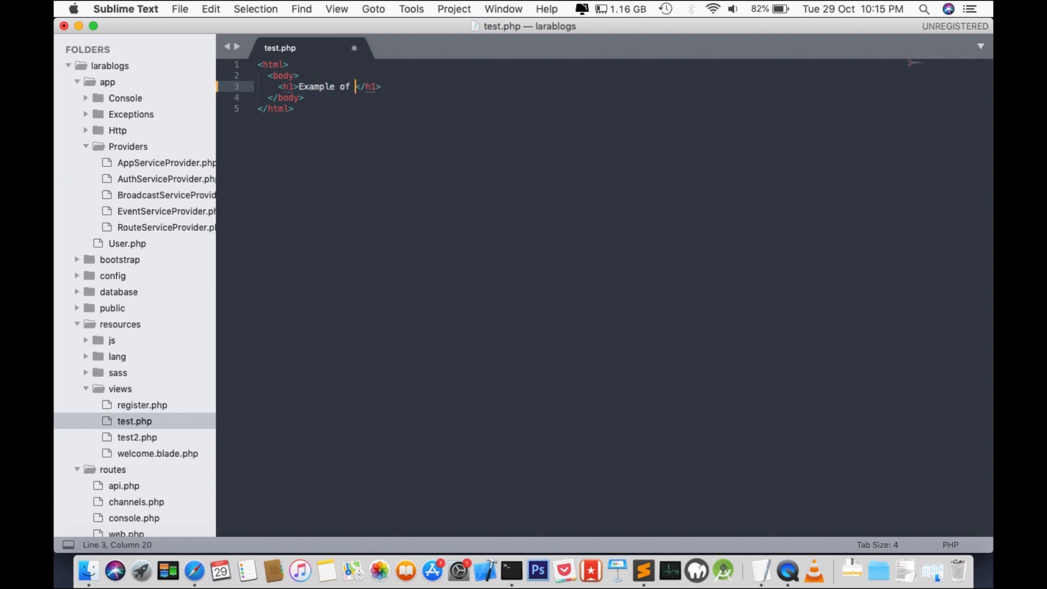
pyautogui.write('Redirectin')
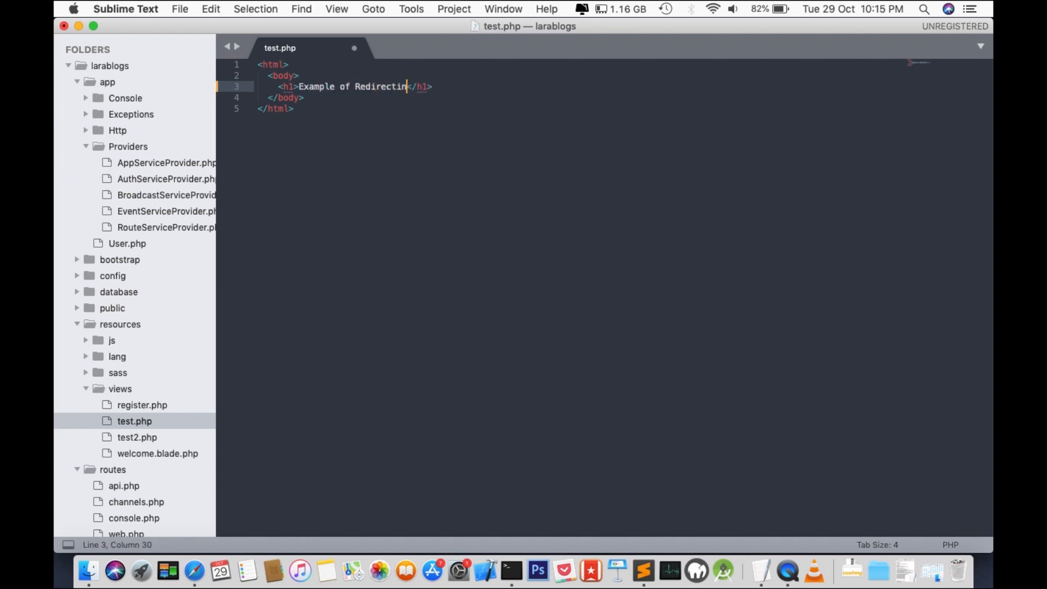
pyautogui.write('to Named Ro')
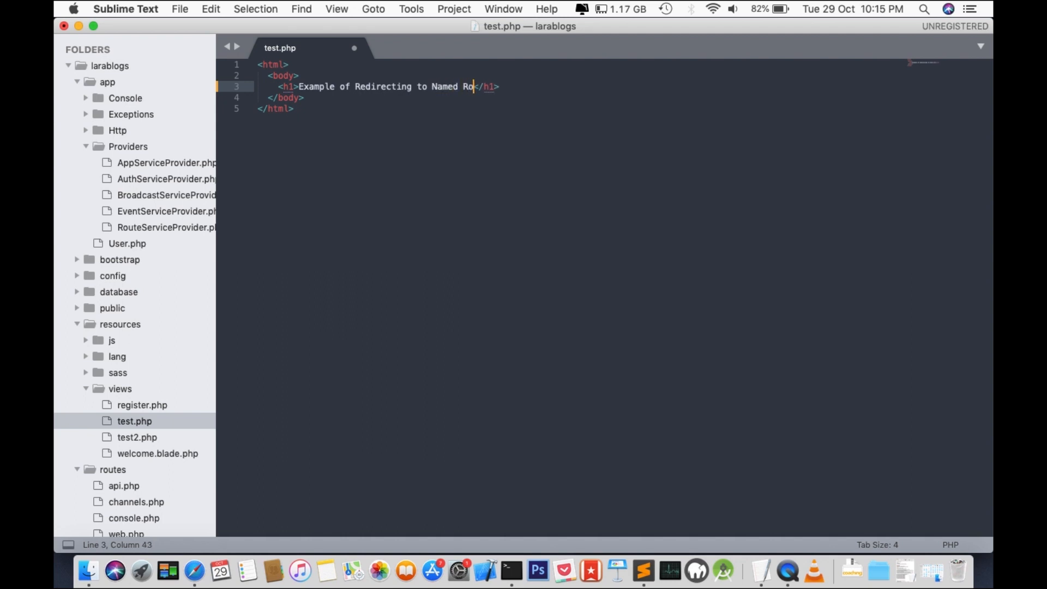
pyautogui.write('utes')
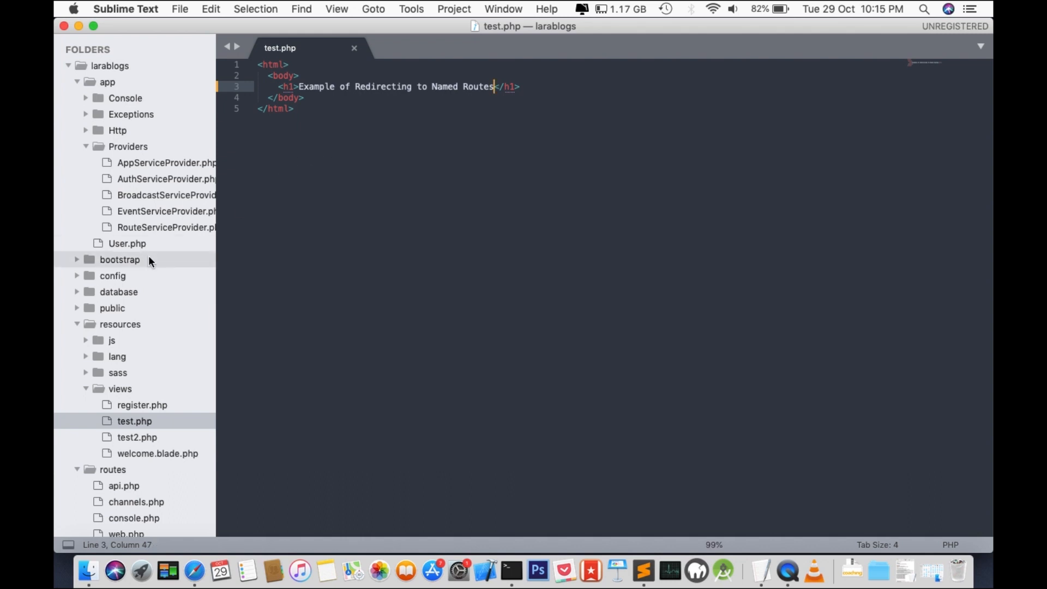
pyautogui.scroll(-3)
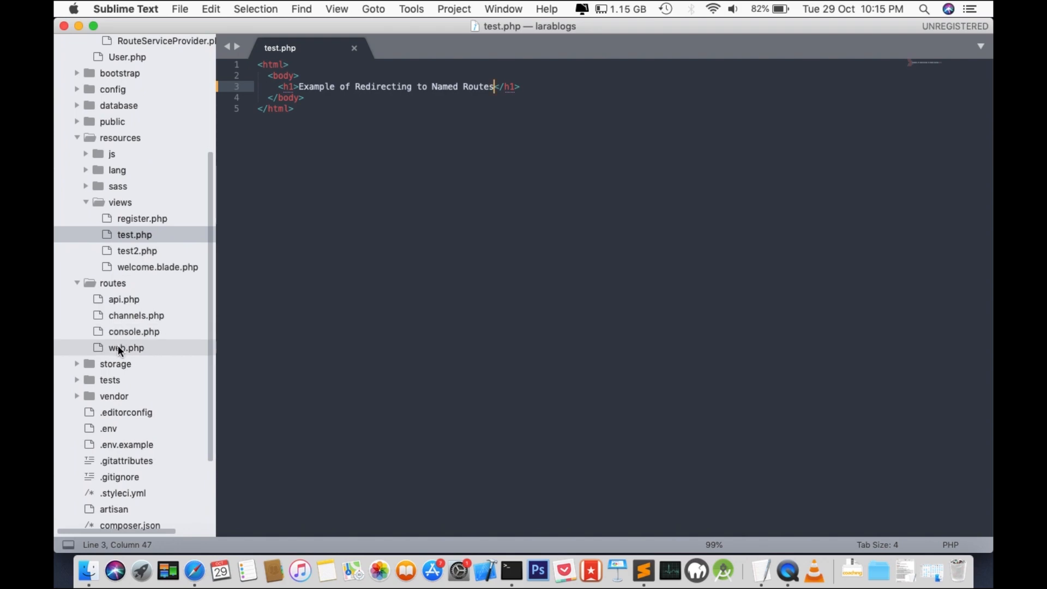
# Step: In web.php, add ['as' => 'testing', to the /test route and make it return view('test2')
pyautogui.click(126, 347)
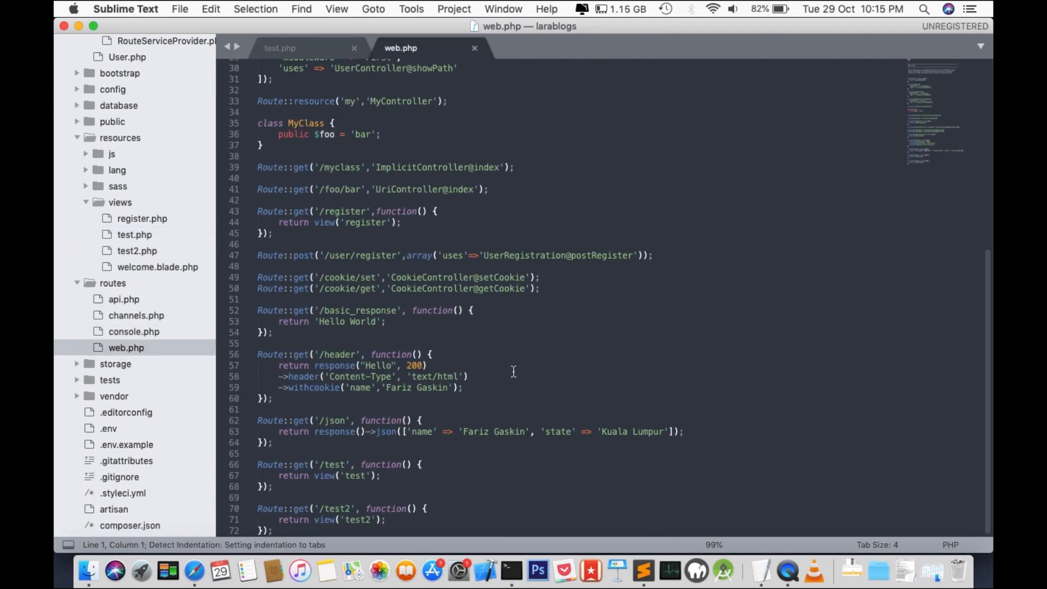
pyautogui.moveTo(390, 475)
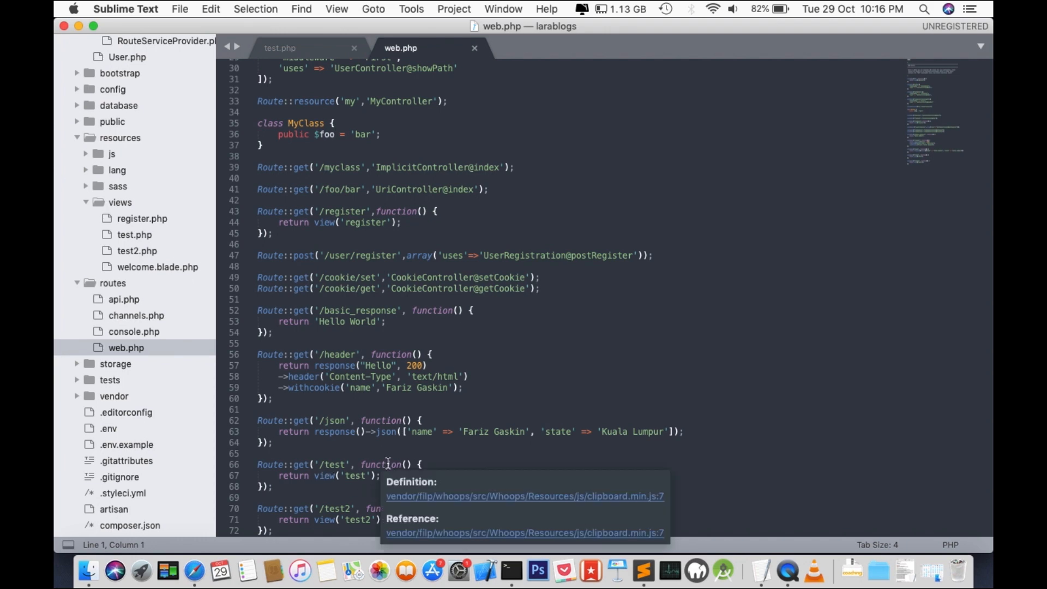
pyautogui.click(359, 464)
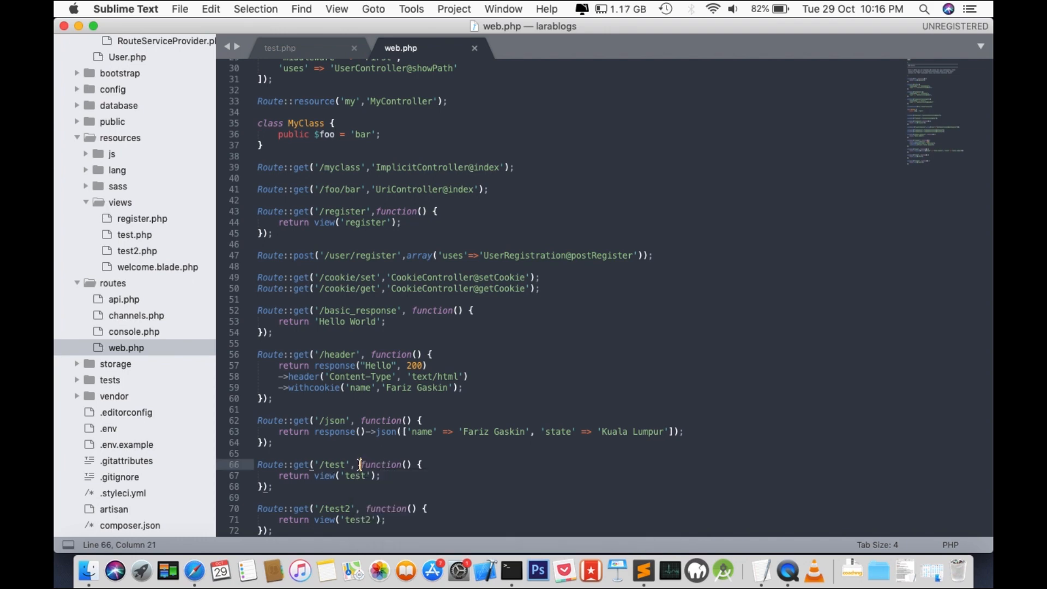
pyautogui.moveTo(435, 500)
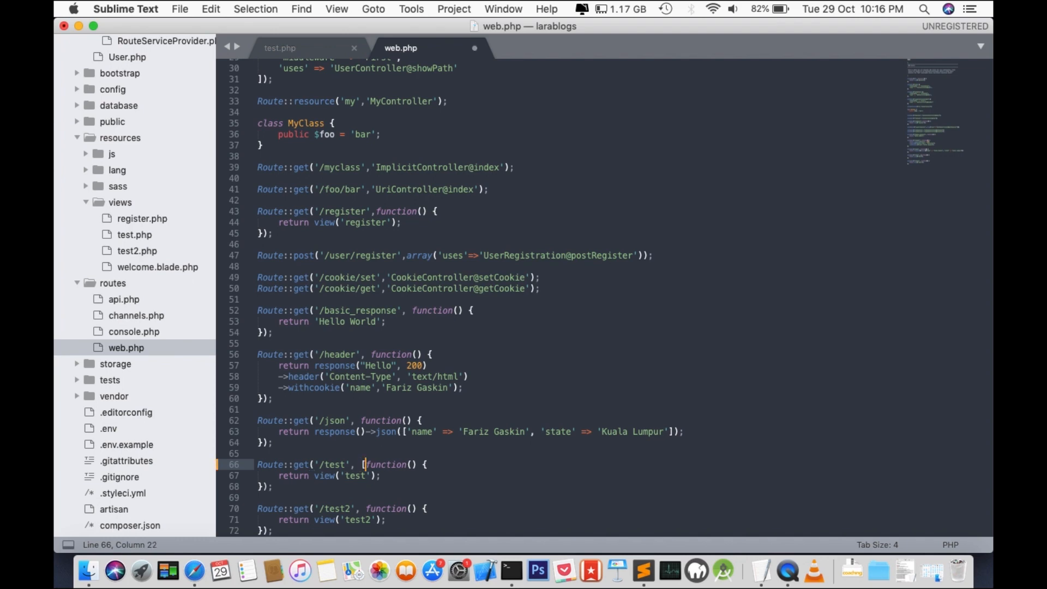
pyautogui.write("['as' =>")
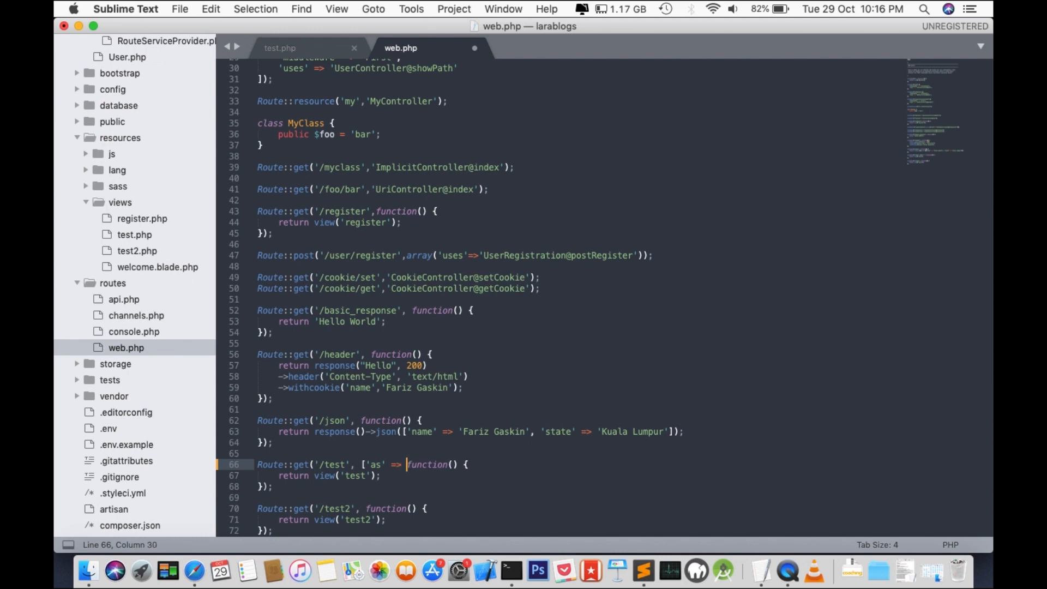
pyautogui.write("'testing',")
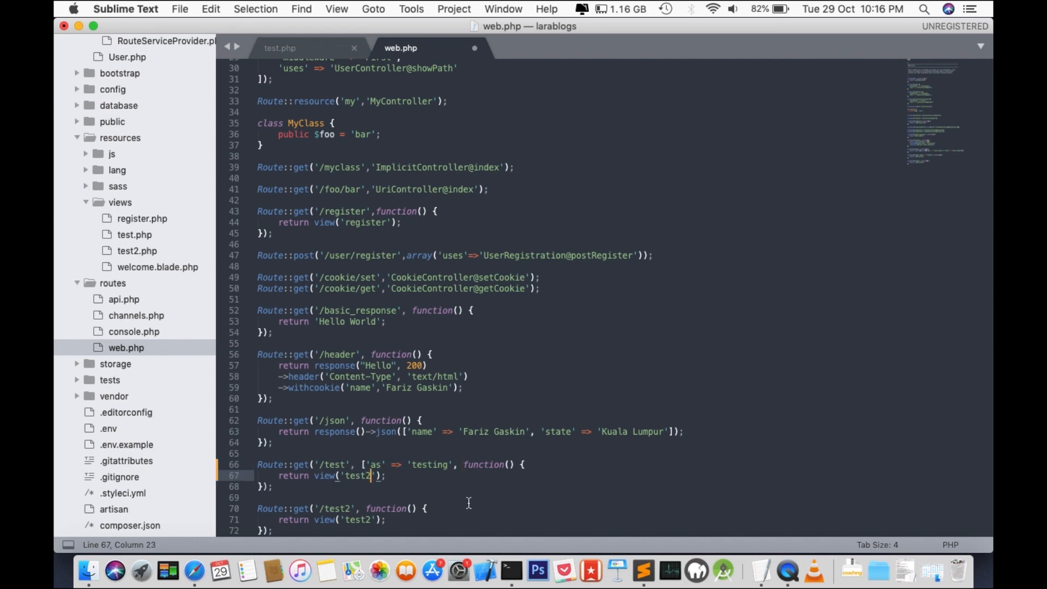
pyautogui.moveTo(467, 482)
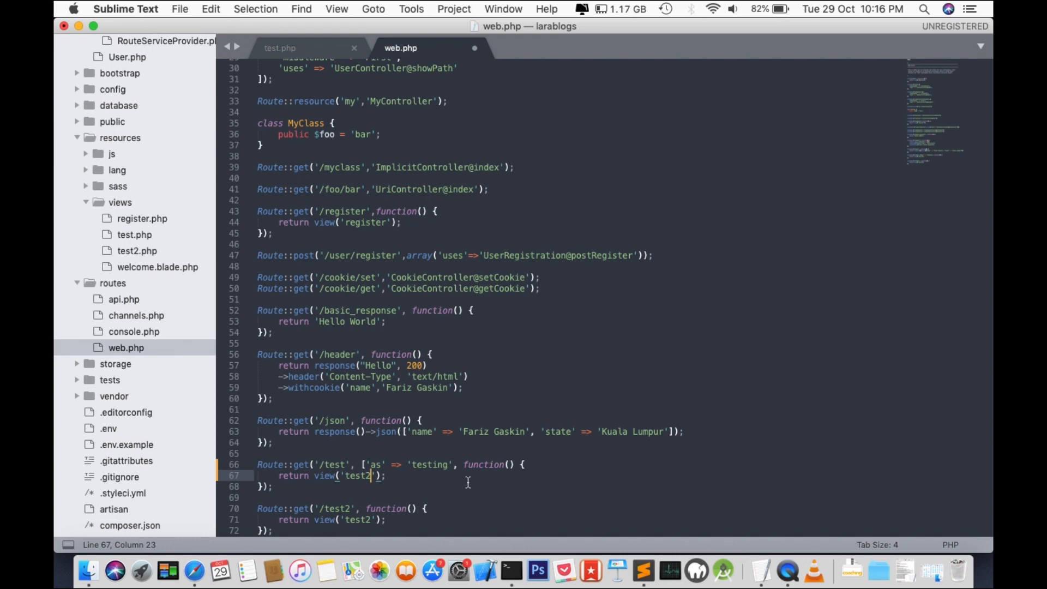
pyautogui.moveTo(389, 466)
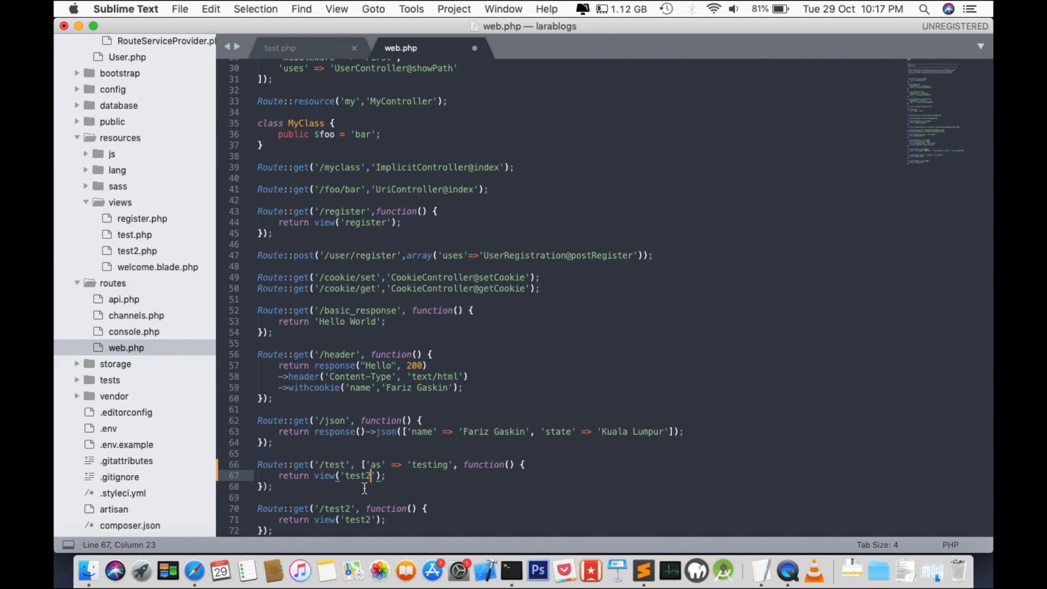
pyautogui.moveTo(317, 526)
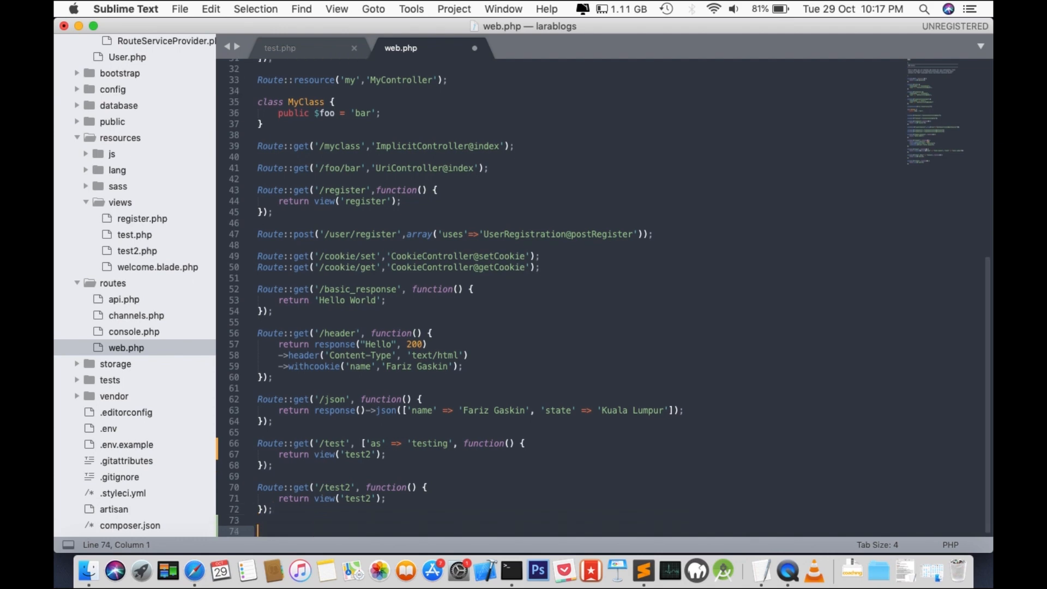
# Step: Append a /redirect route returning redirect()->route('testing') to web.php and save it
pyautogui.write("Route::get('redirect")
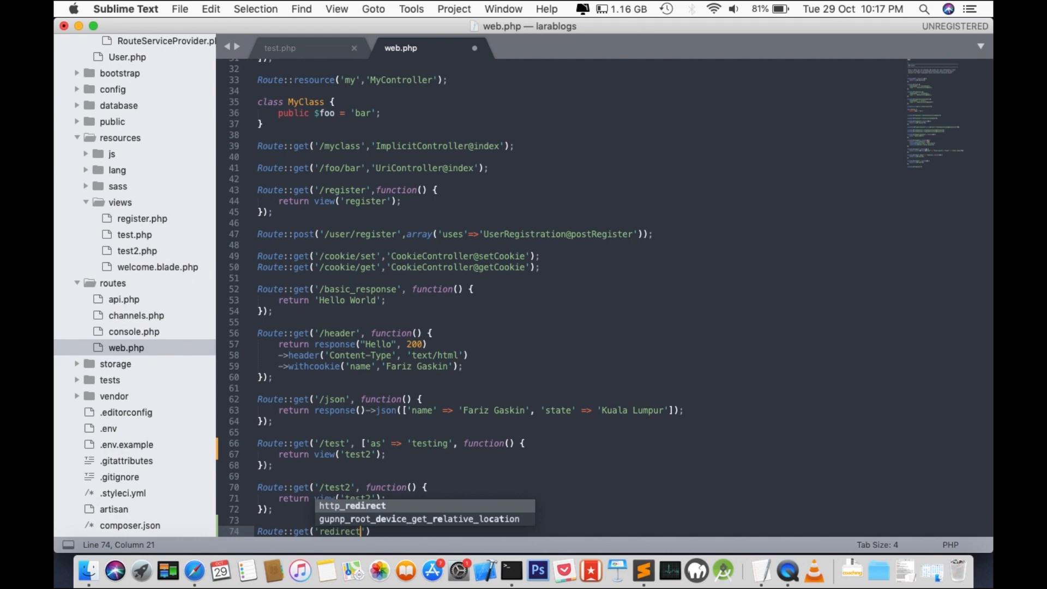
pyautogui.write(', function(')
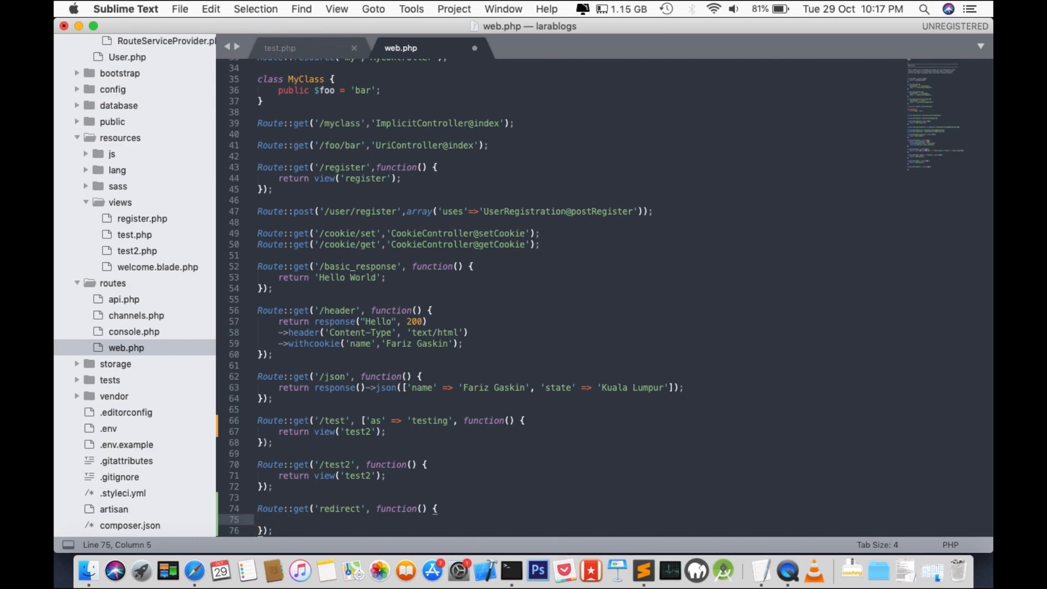
pyautogui.write('return')
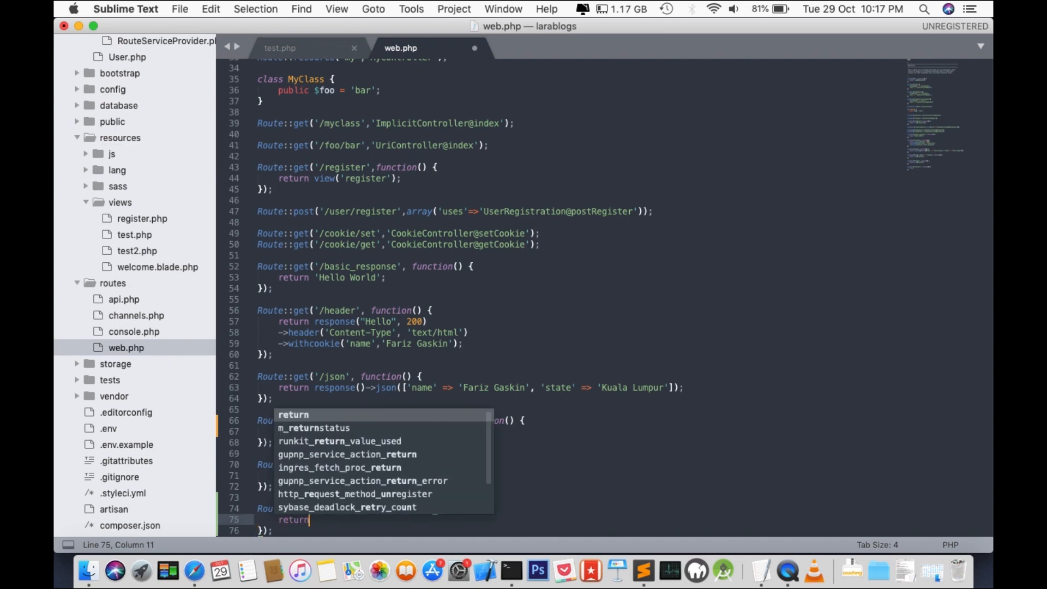
pyautogui.write('redirect(')
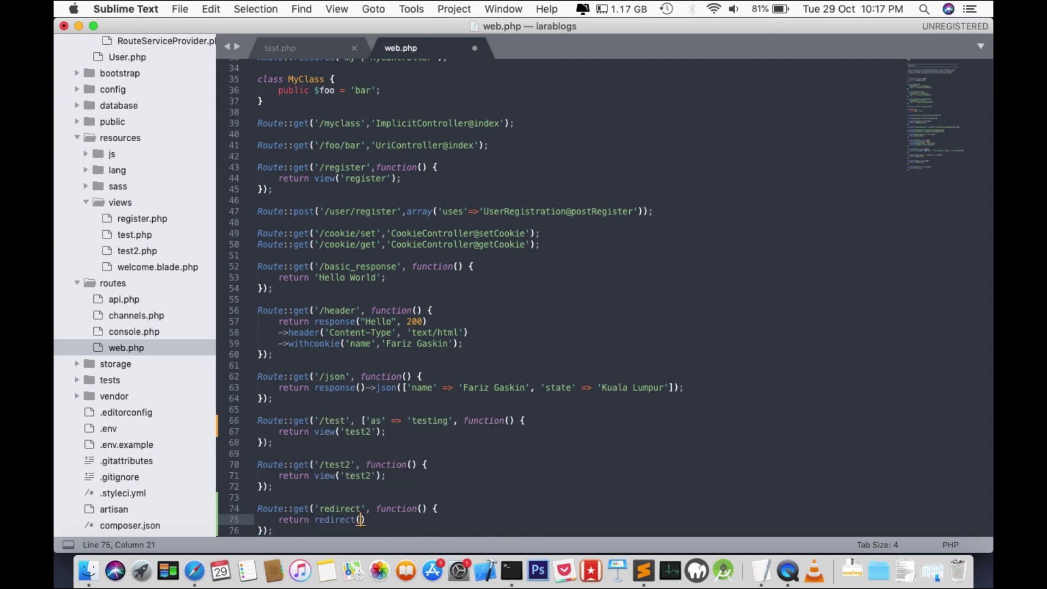
pyautogui.write(')')
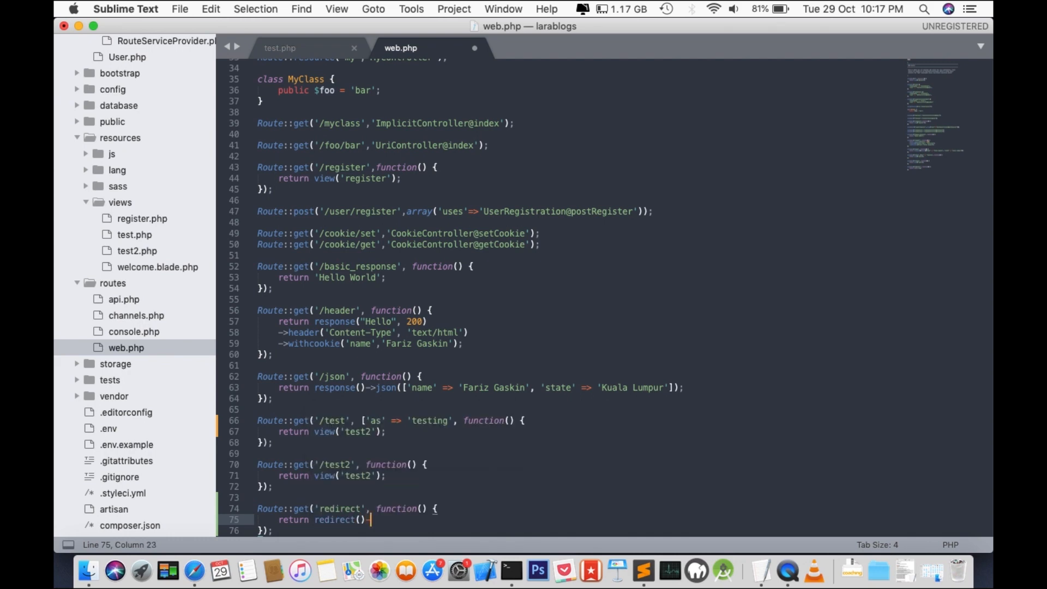
pyautogui.write("->route('')")
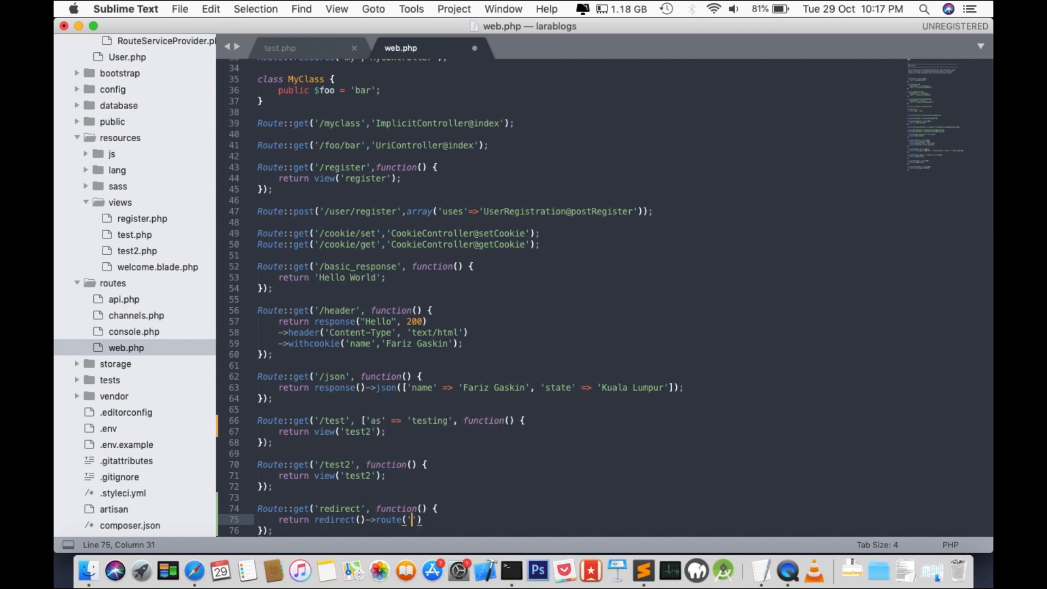
pyautogui.write('testing')
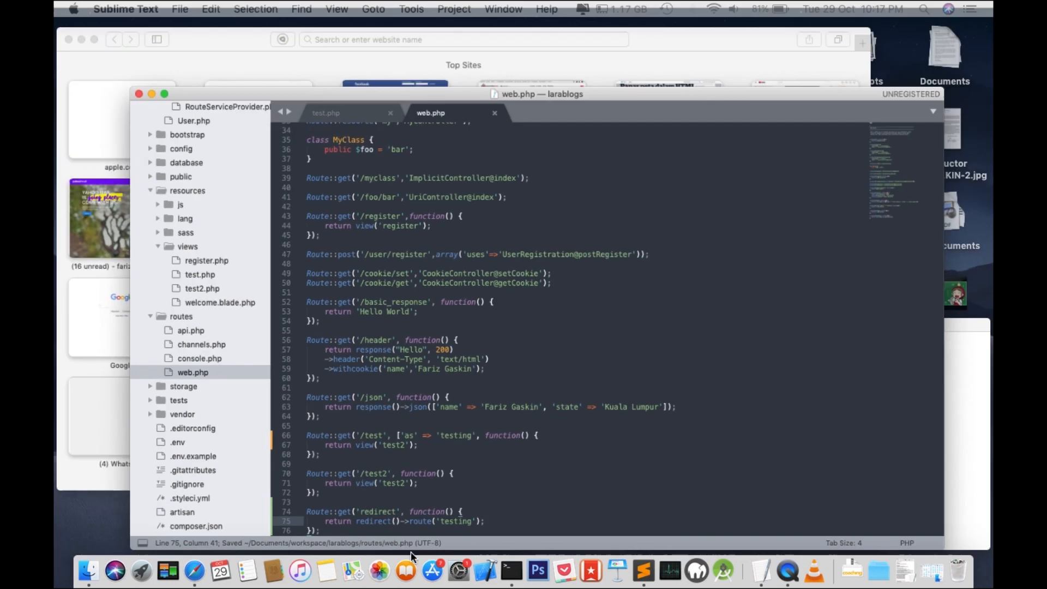
# Step: In Terminal, cd into documents/workspace/larablogs and run php artisan serve
pyautogui.click(511, 570)
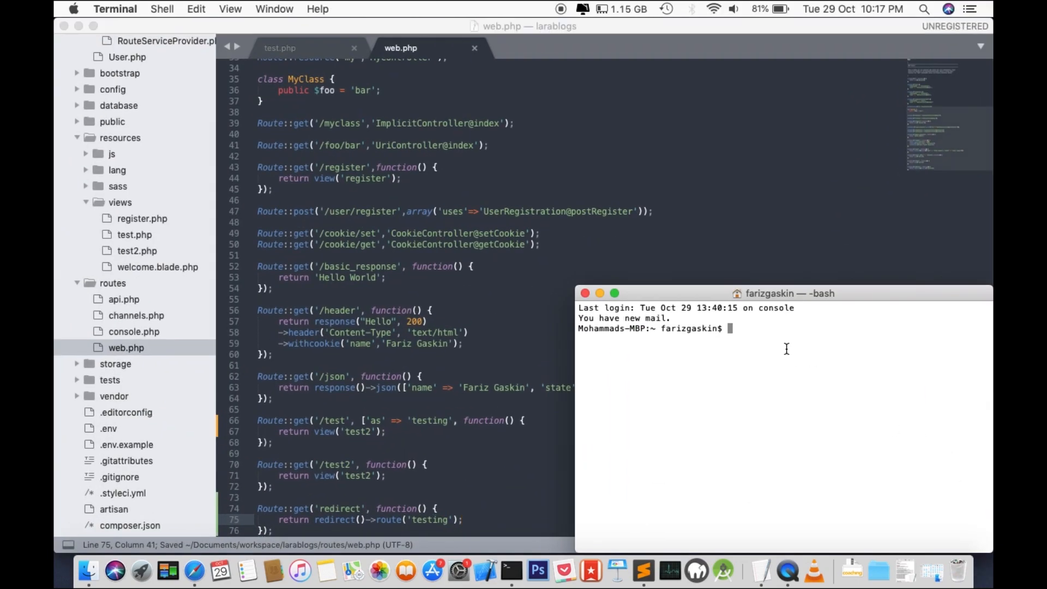
pyautogui.write('cd documents')
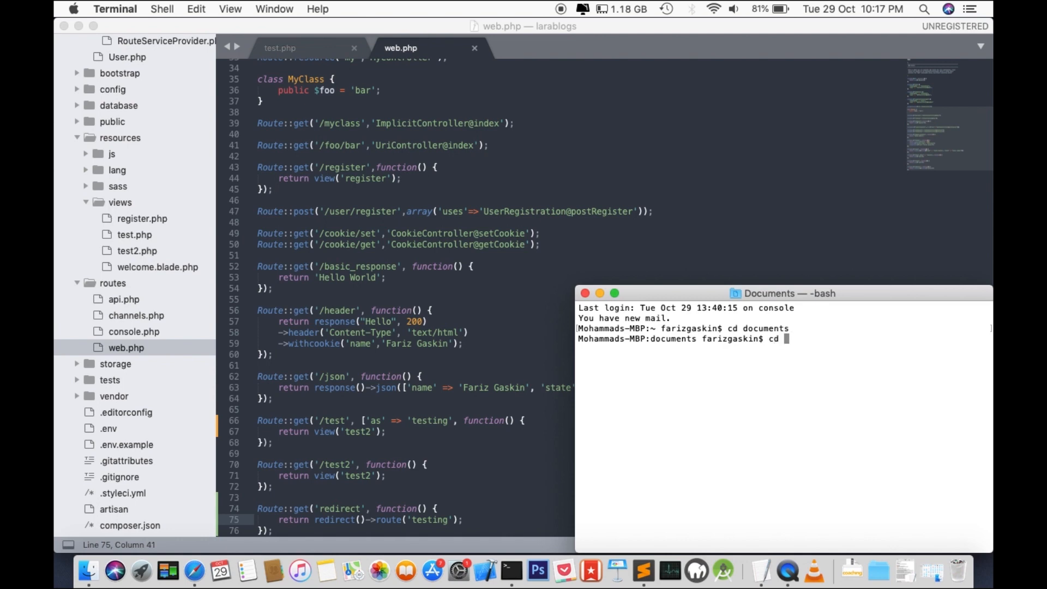
pyautogui.write('workspace')
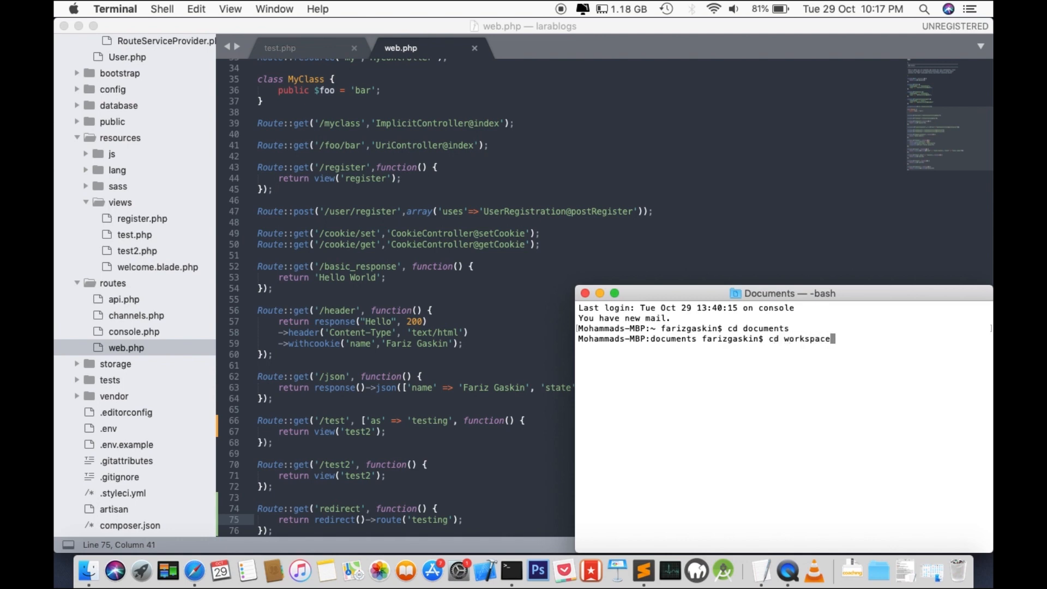
pyautogui.write('cd larablogs')
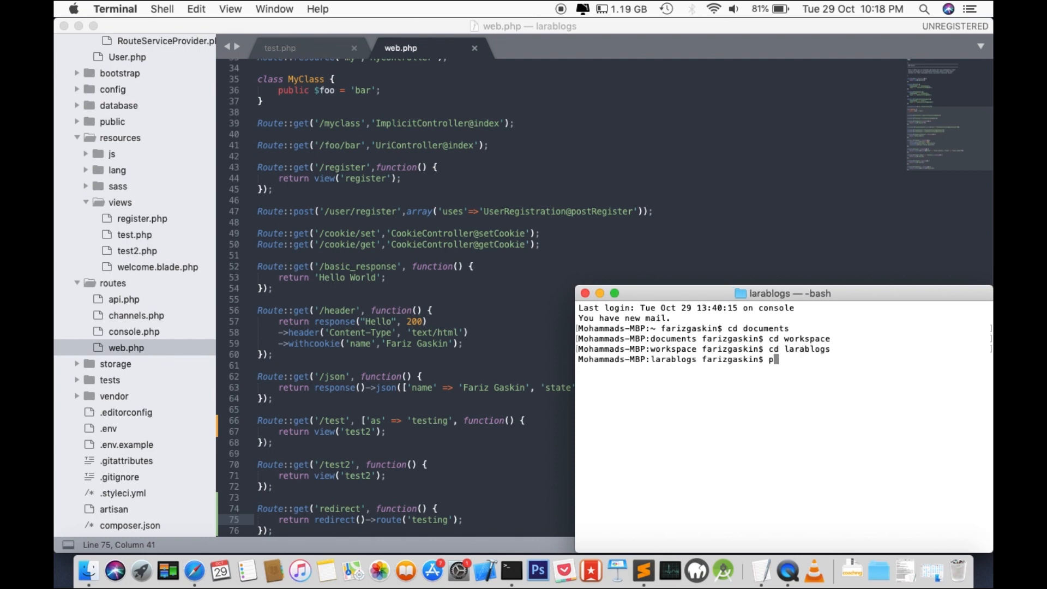
pyautogui.write('hp artisan serve')
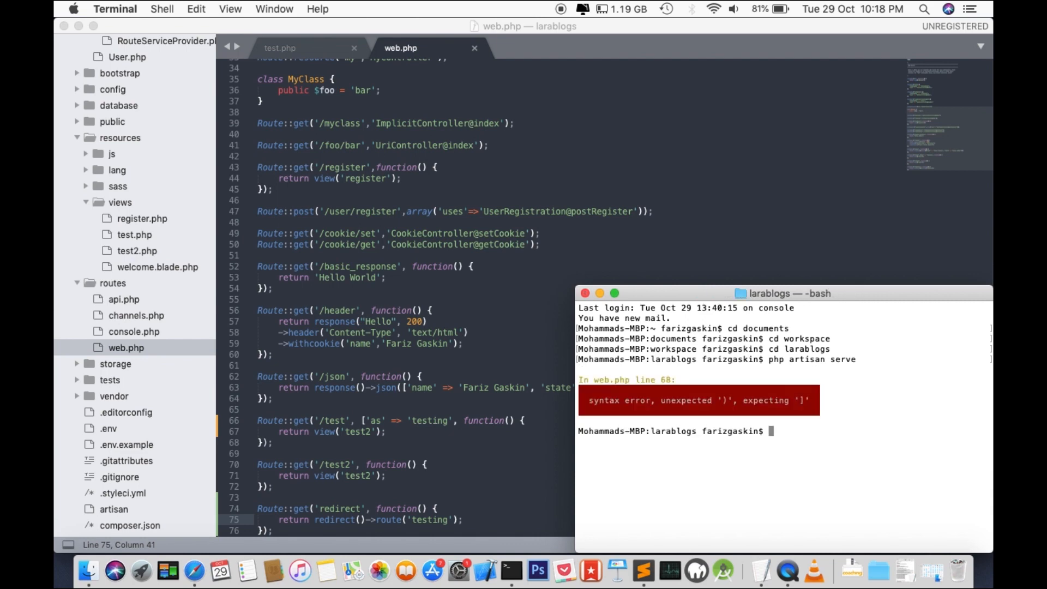
pyautogui.moveTo(508, 461)
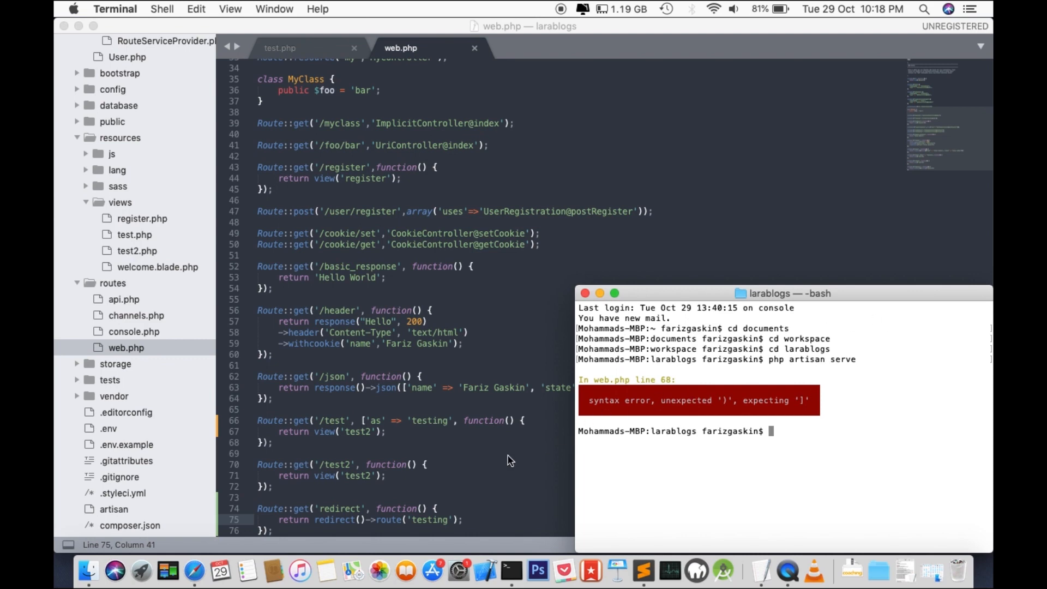
pyautogui.moveTo(403, 437)
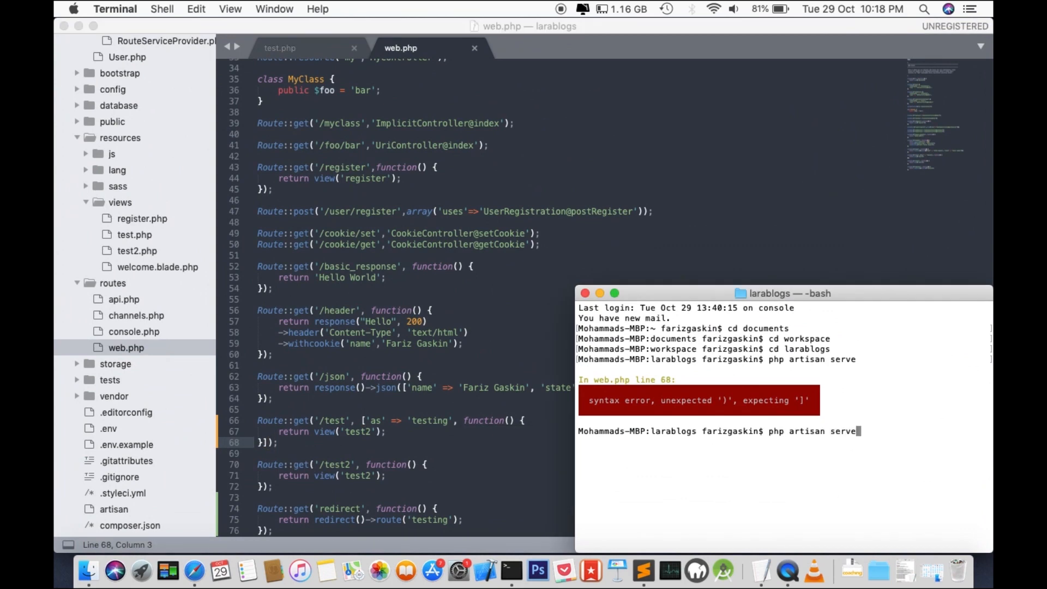
# Step: Rerun php artisan serve to start the server at 127.0.0.1:8000
pyautogui.press('Return')
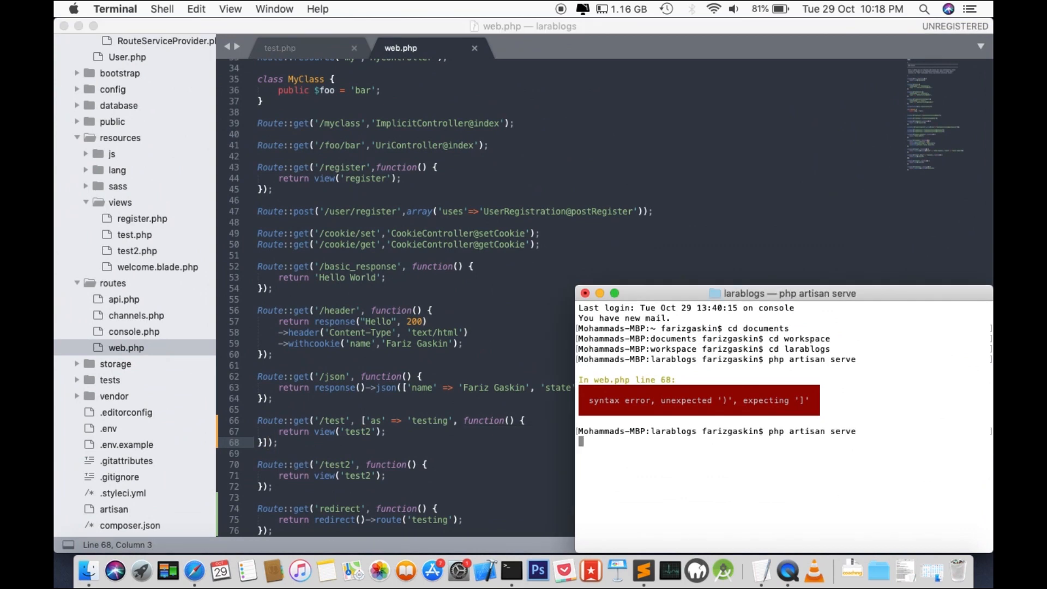
pyautogui.press('Return')
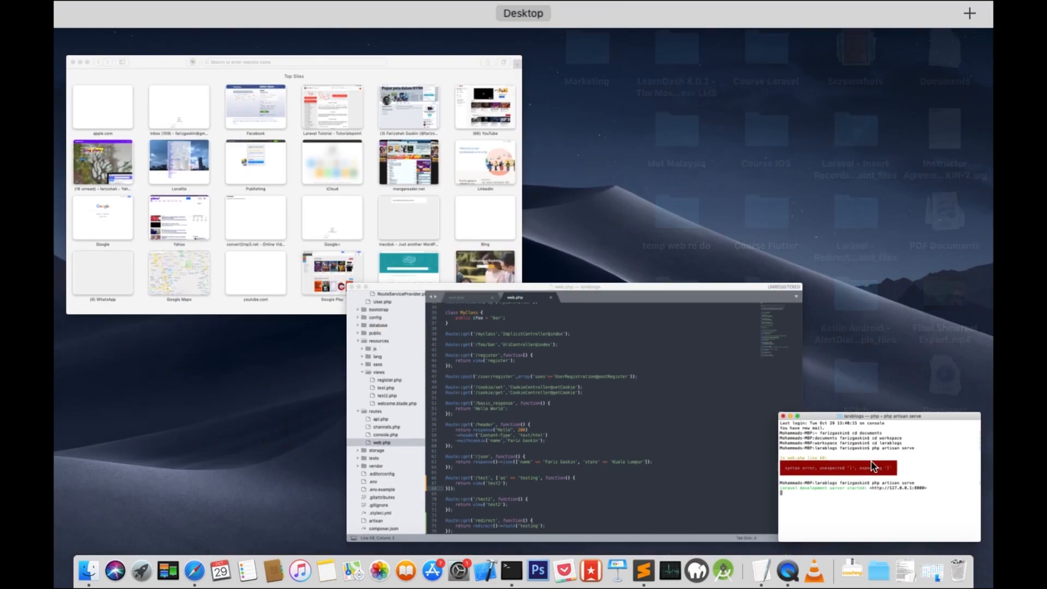
# Step: In Safari, enter localhost:8000/redirect in the address bar
pyautogui.click(294, 107)
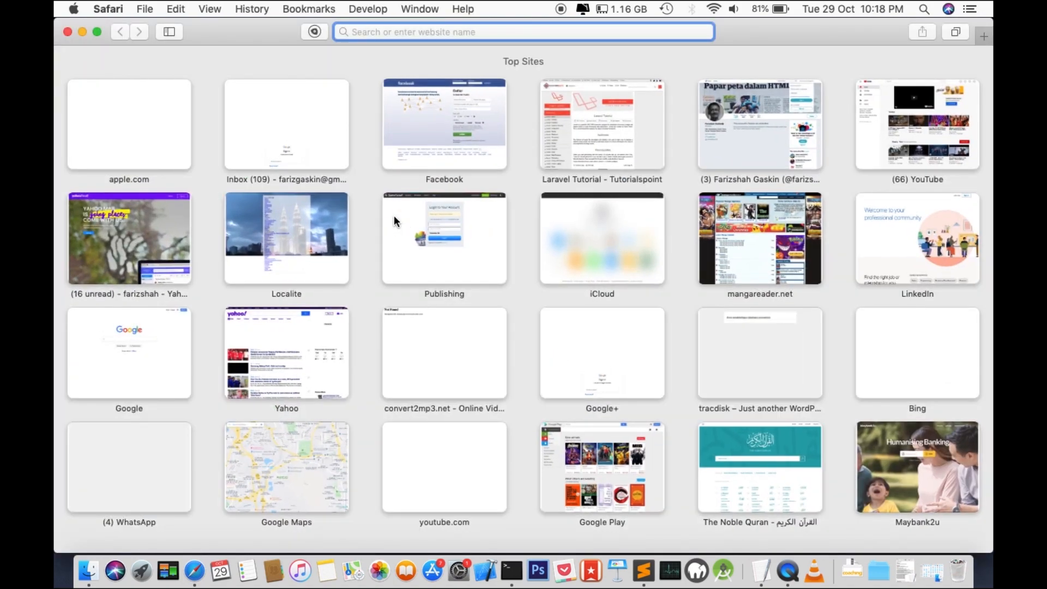
pyautogui.write('localhost')
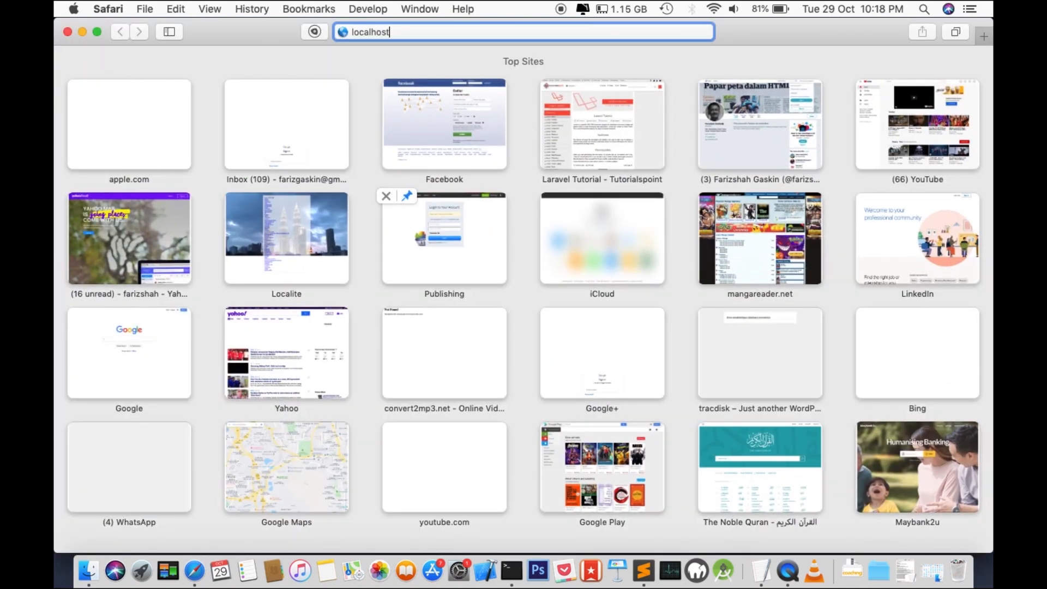
pyautogui.write(':8000')
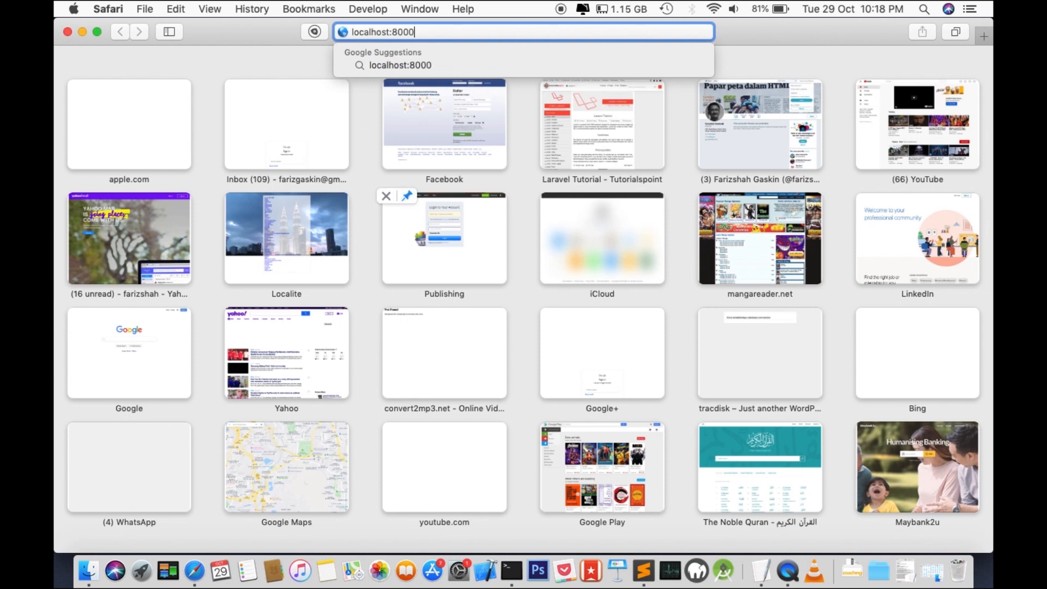
pyautogui.write('/redire')
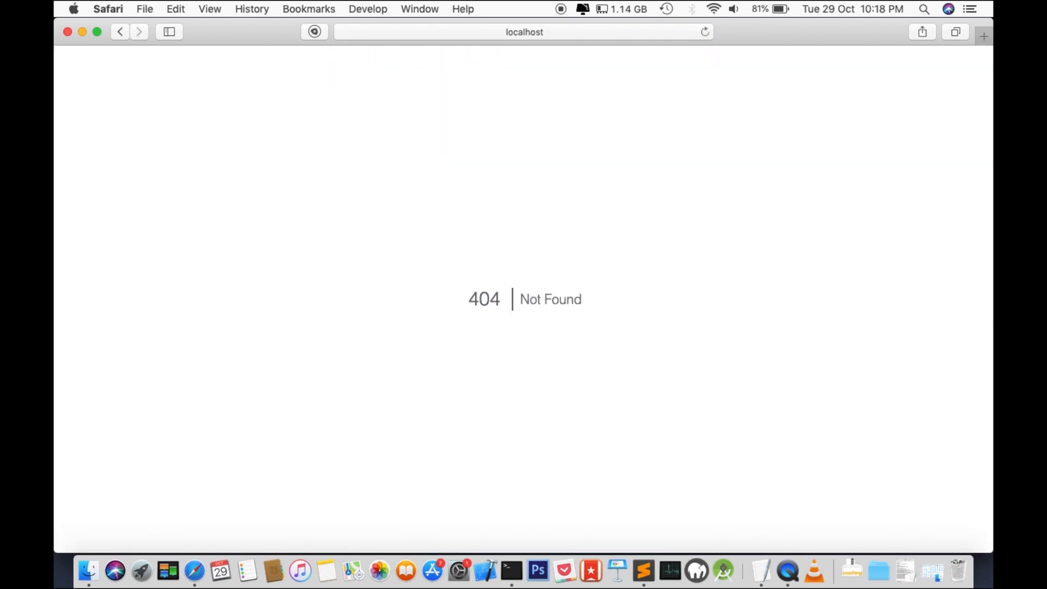
pyautogui.moveTo(465, 158)
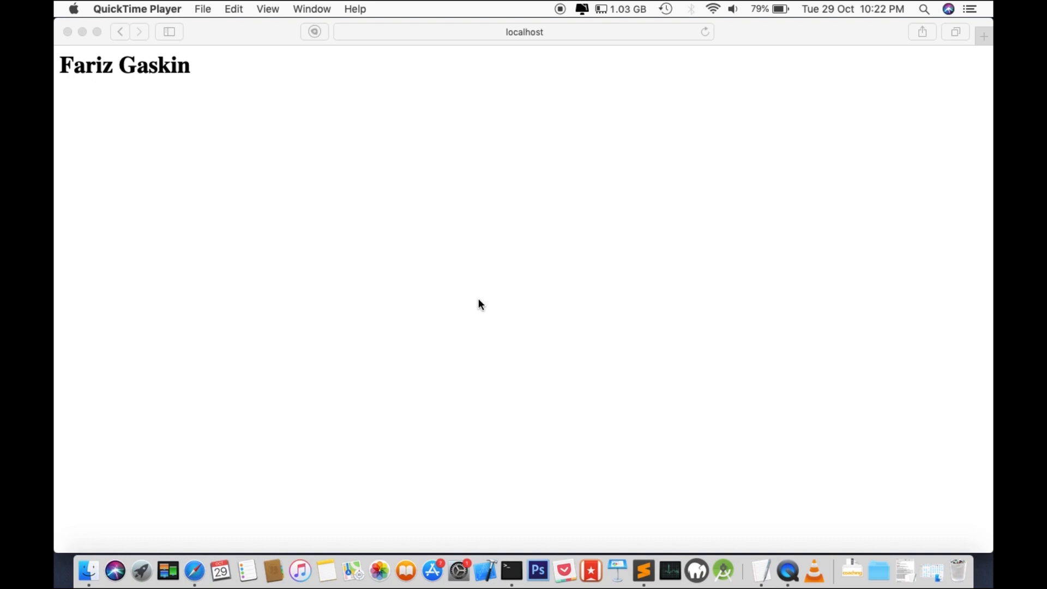
# Step: Stop the server with Ctrl+C and run php artisan make:controller RedirectController
pyautogui.click(510, 570)
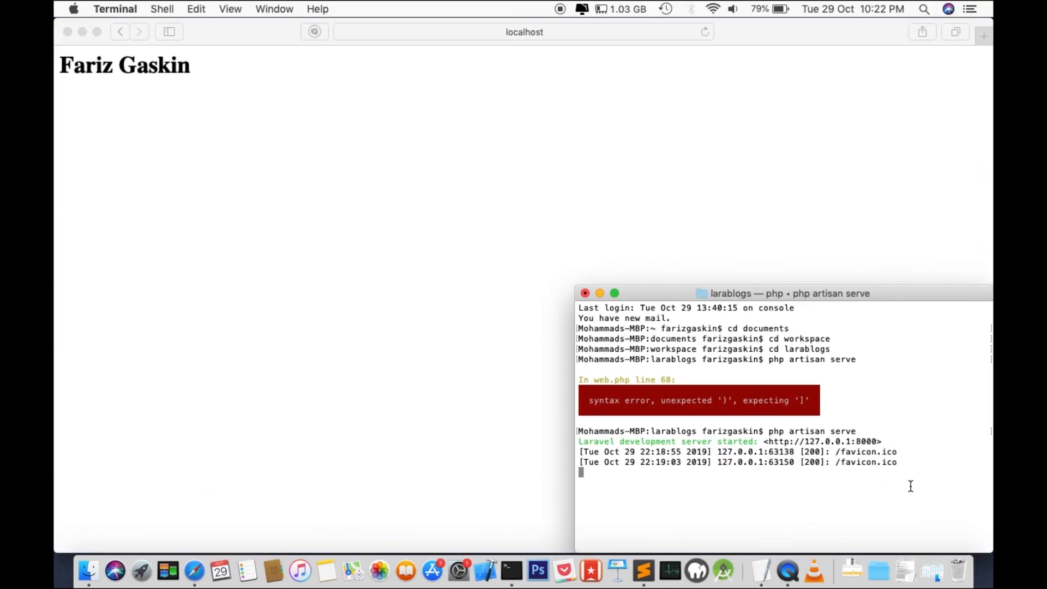
pyautogui.press('ctrl+c')
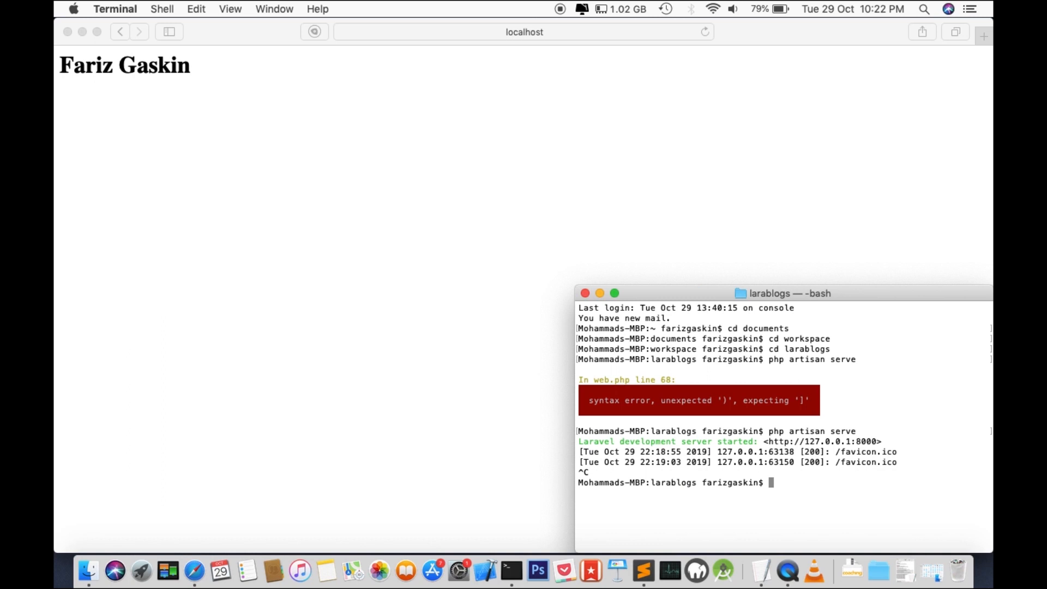
pyautogui.write('php artisan')
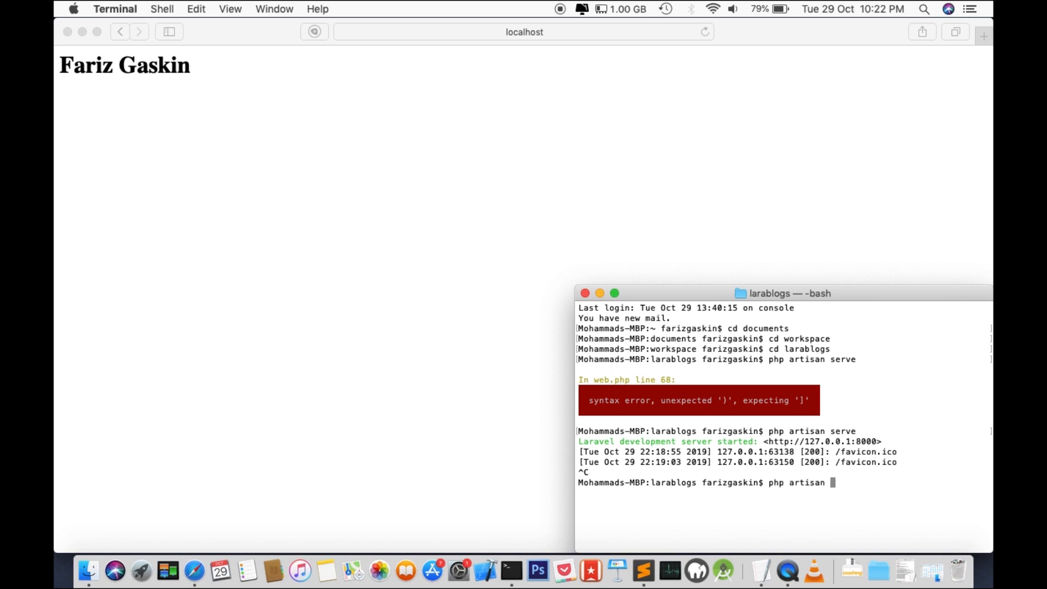
pyautogui.write('make:contro')
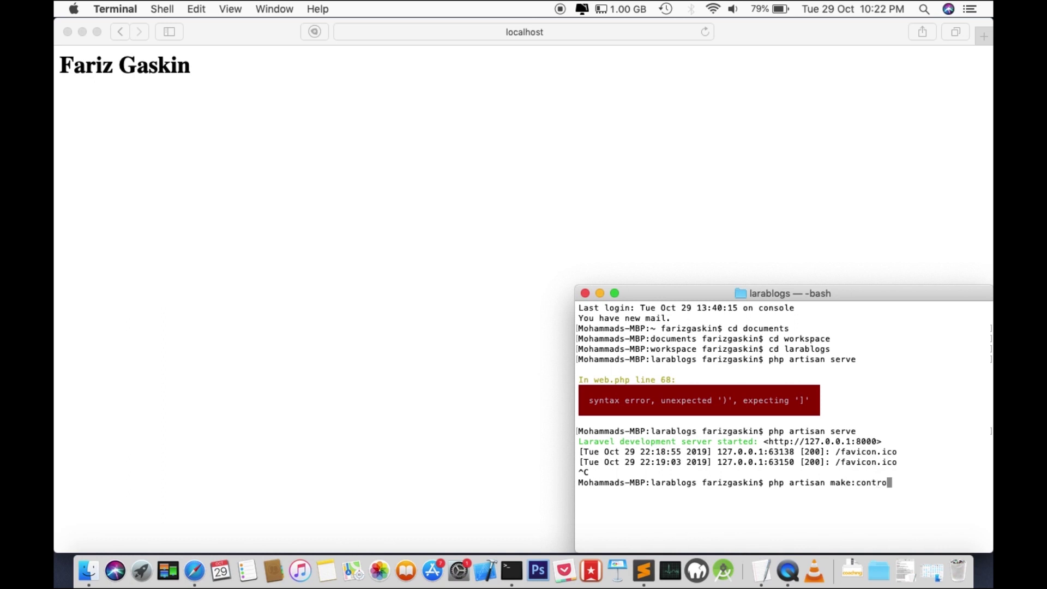
pyautogui.write('ller Red')
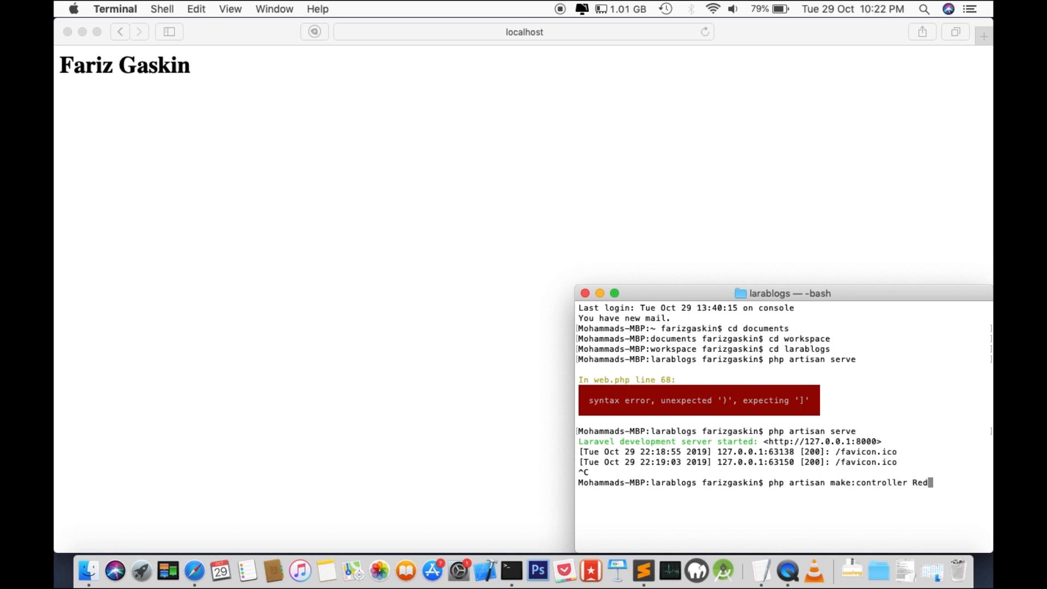
pyautogui.write('irectController')
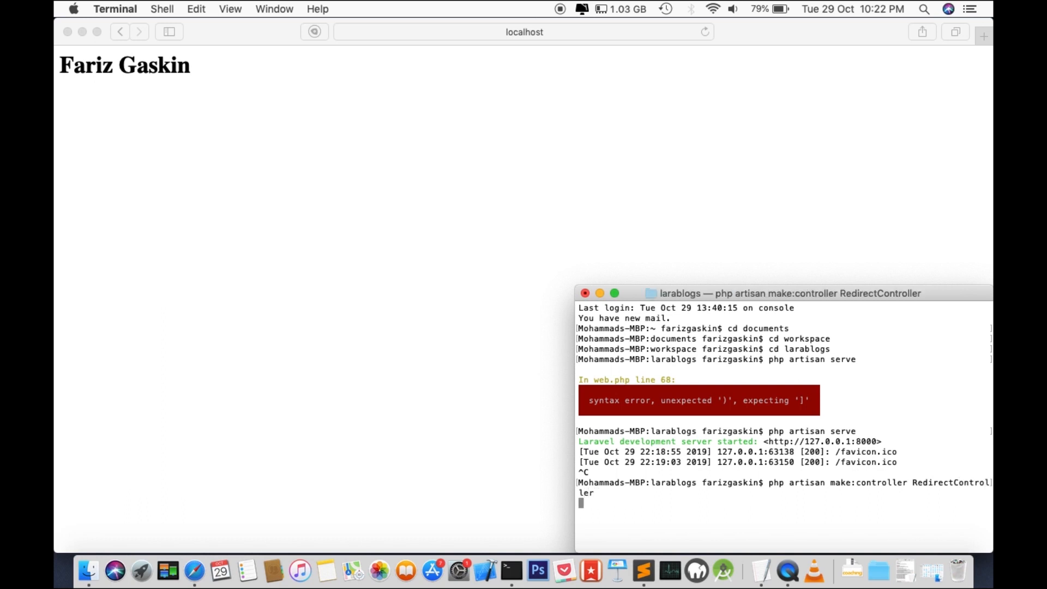
pyautogui.press('Return')
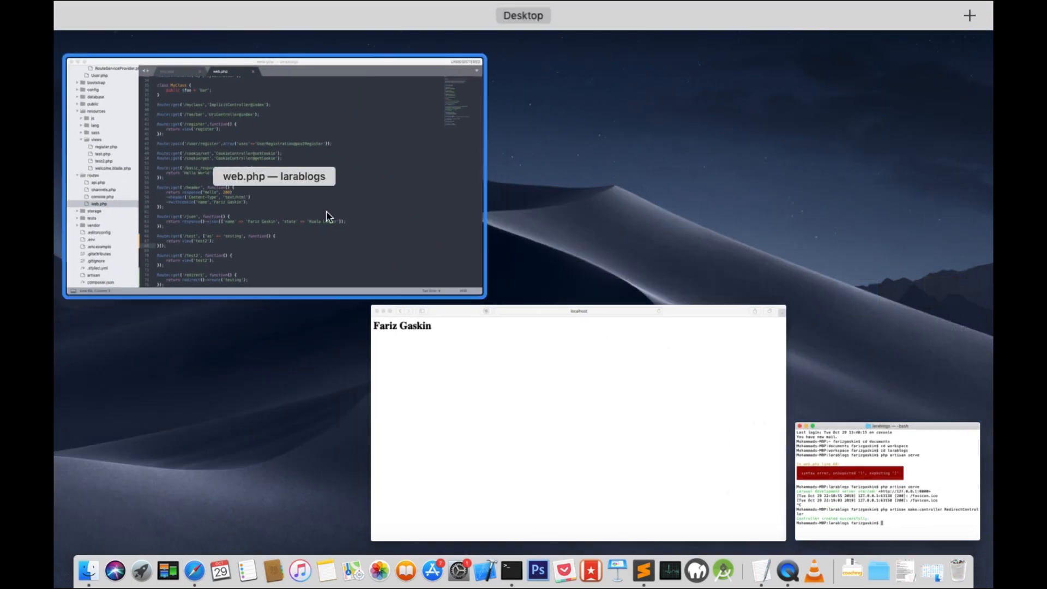
# Step: In Sublime Text's sidebar, expand app > Http > Controllers to reach RedirectController.php
pyautogui.click(274, 173)
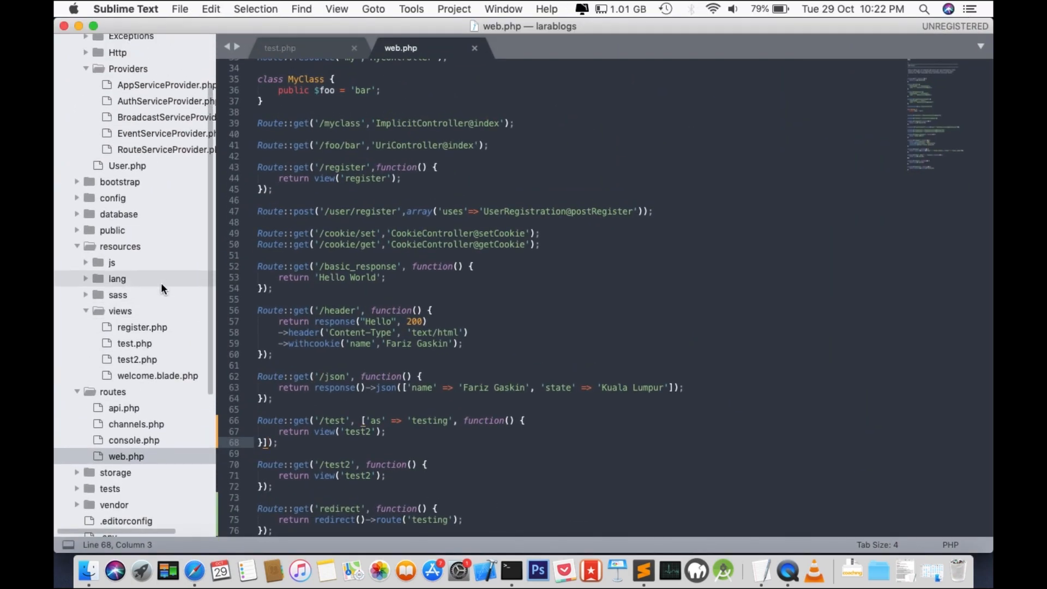
pyautogui.scroll(3)
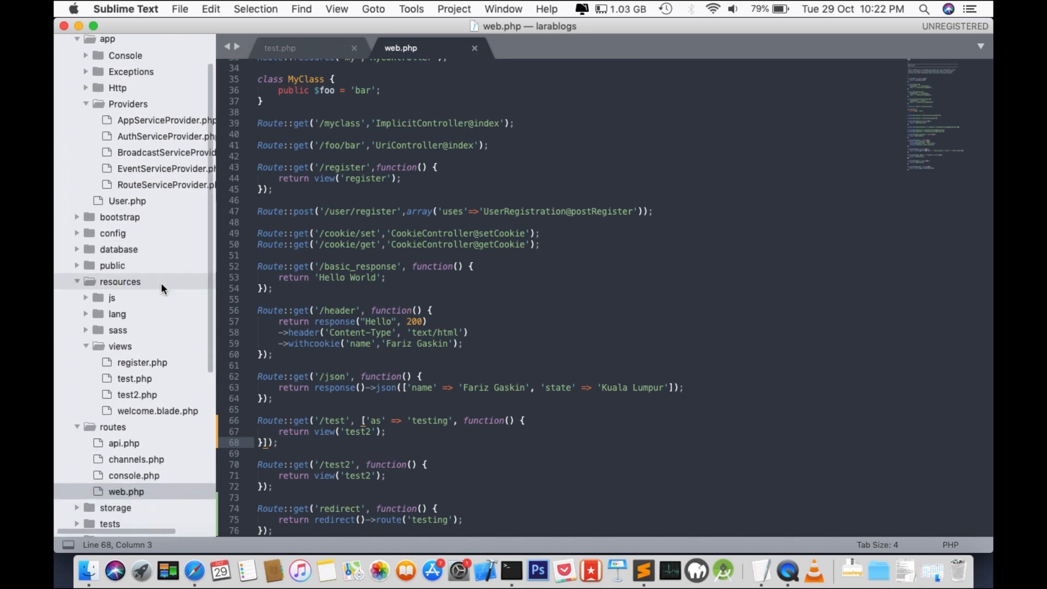
pyautogui.scroll(-3)
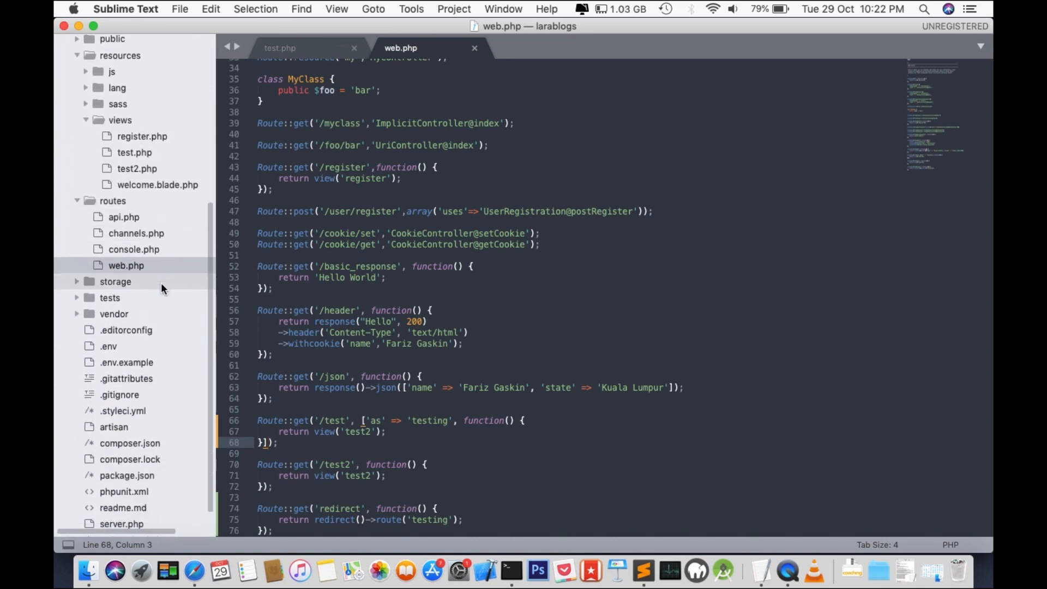
pyautogui.scroll(3)
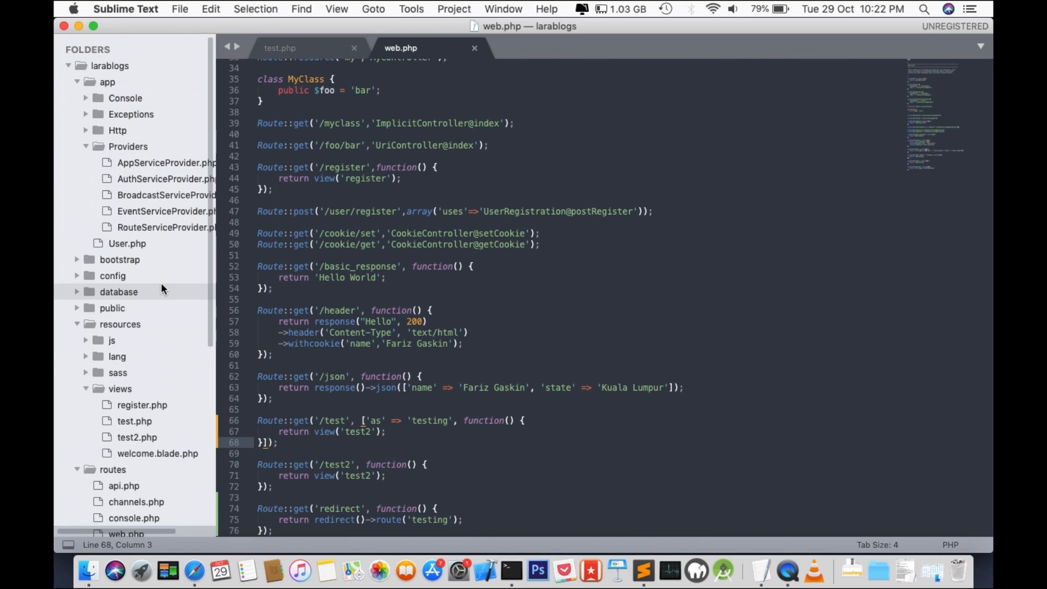
pyautogui.moveTo(133, 262)
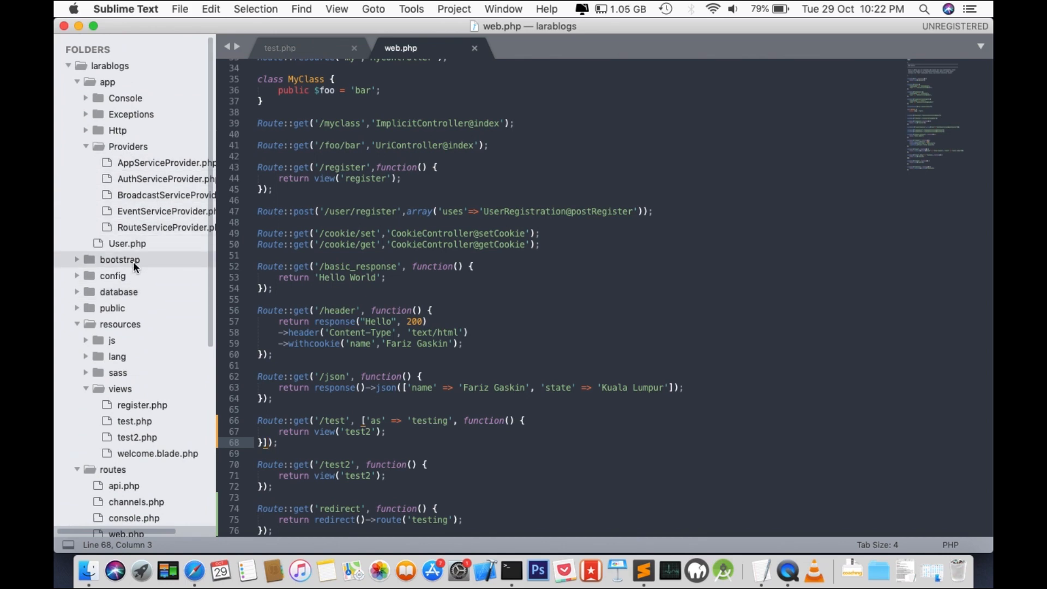
pyautogui.scroll(-3)
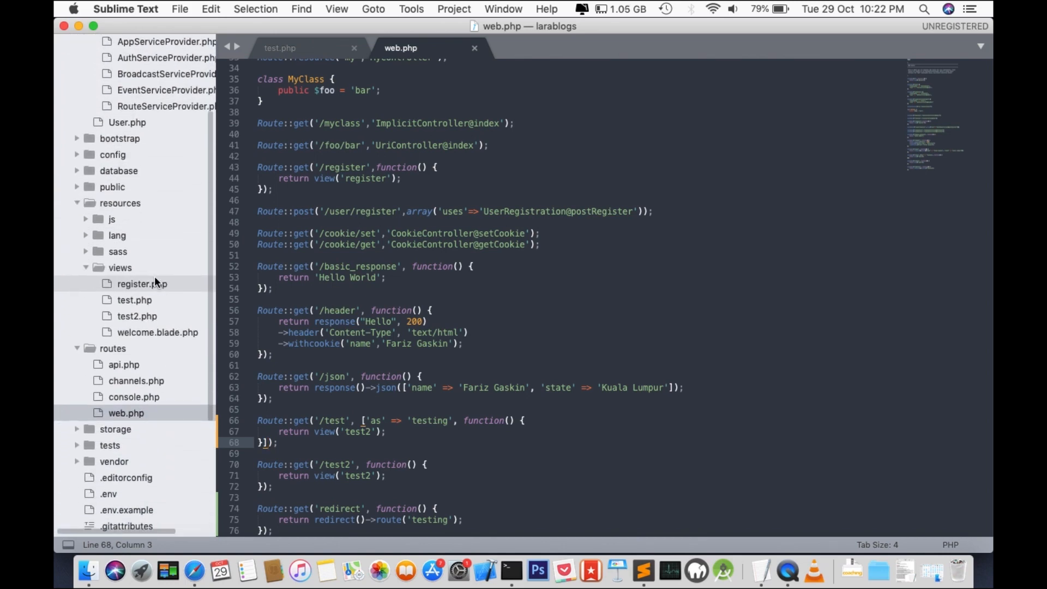
pyautogui.scroll(-3)
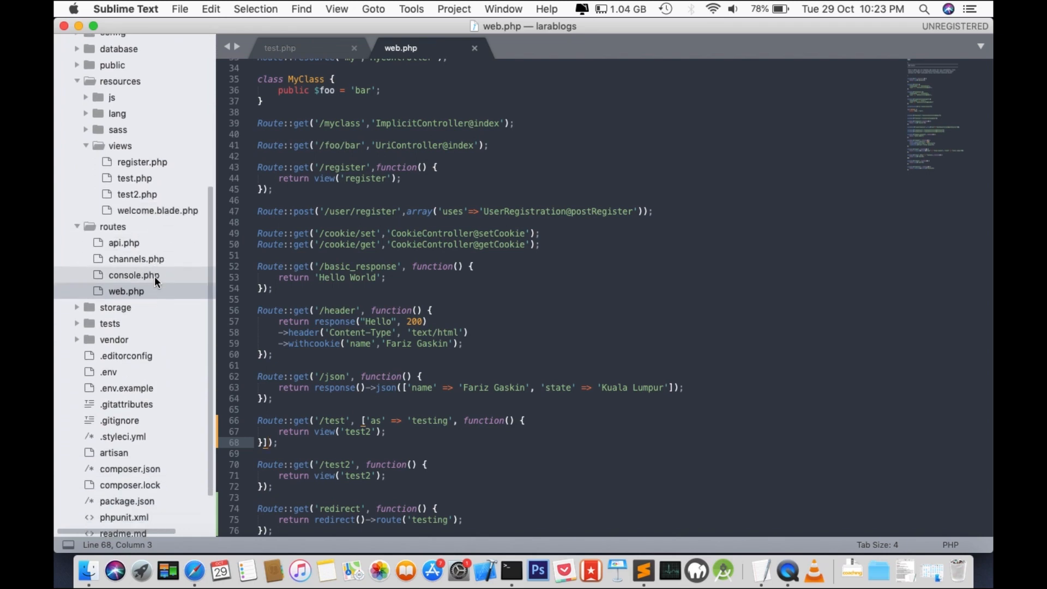
pyautogui.scroll(3)
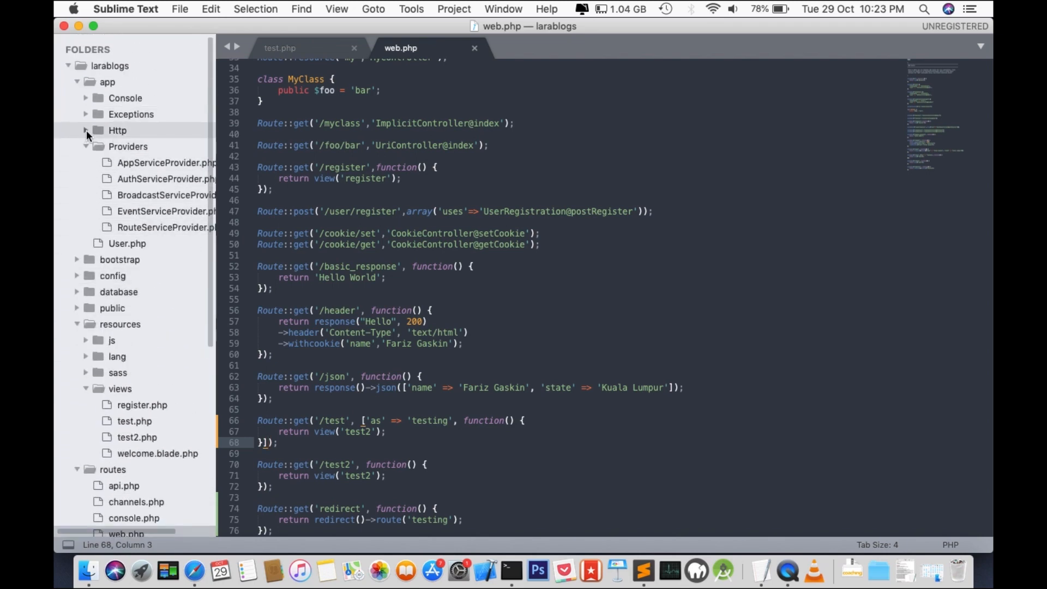
pyautogui.click(86, 130)
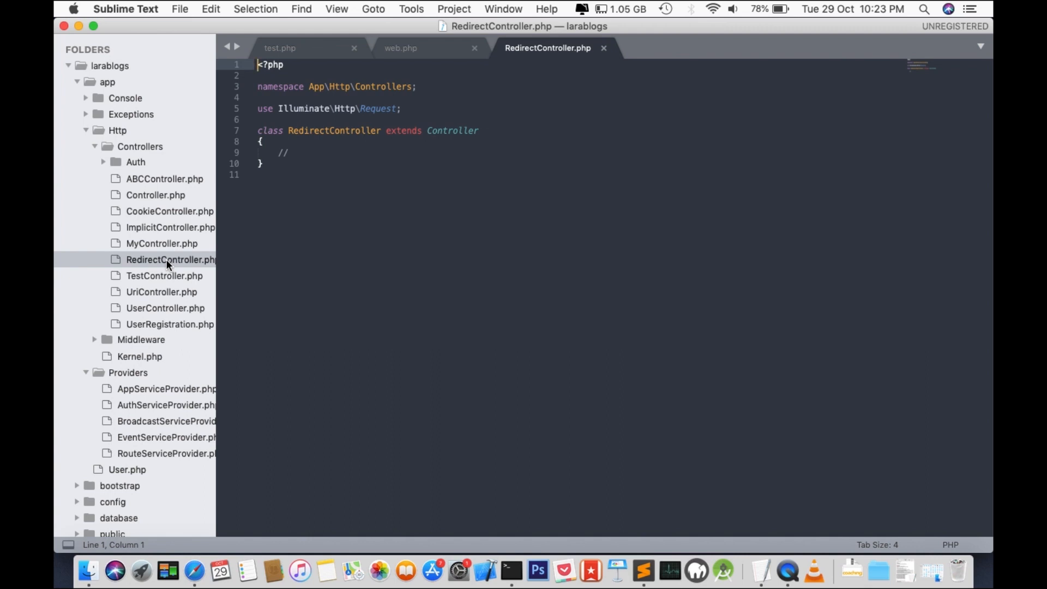
pyautogui.moveTo(172, 127)
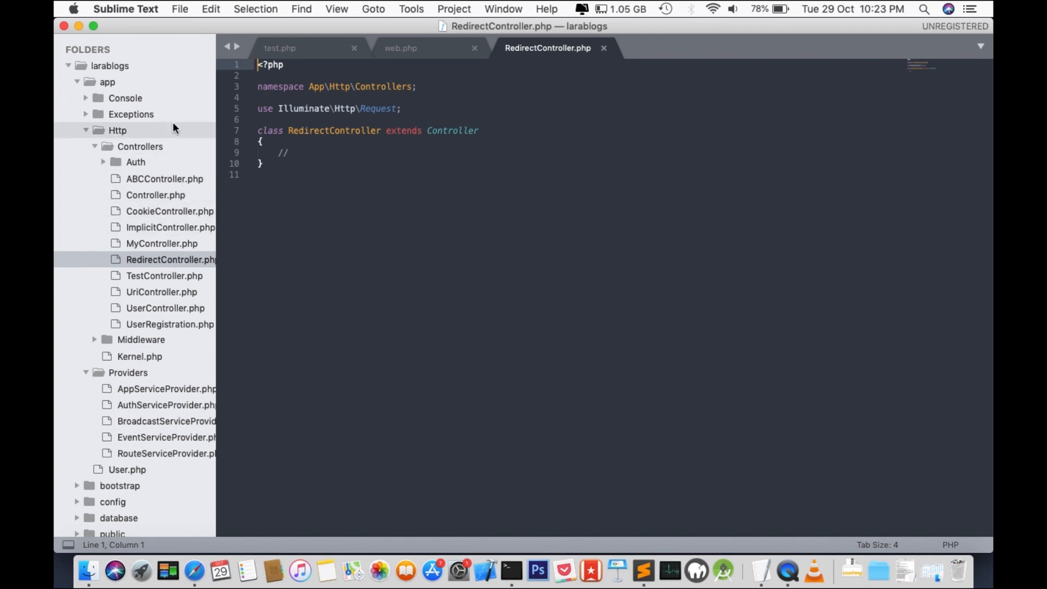
# Step: Add use imports for App\Http\Requests and App\Http\Controllers\Controller to RedirectController
pyautogui.click(402, 108)
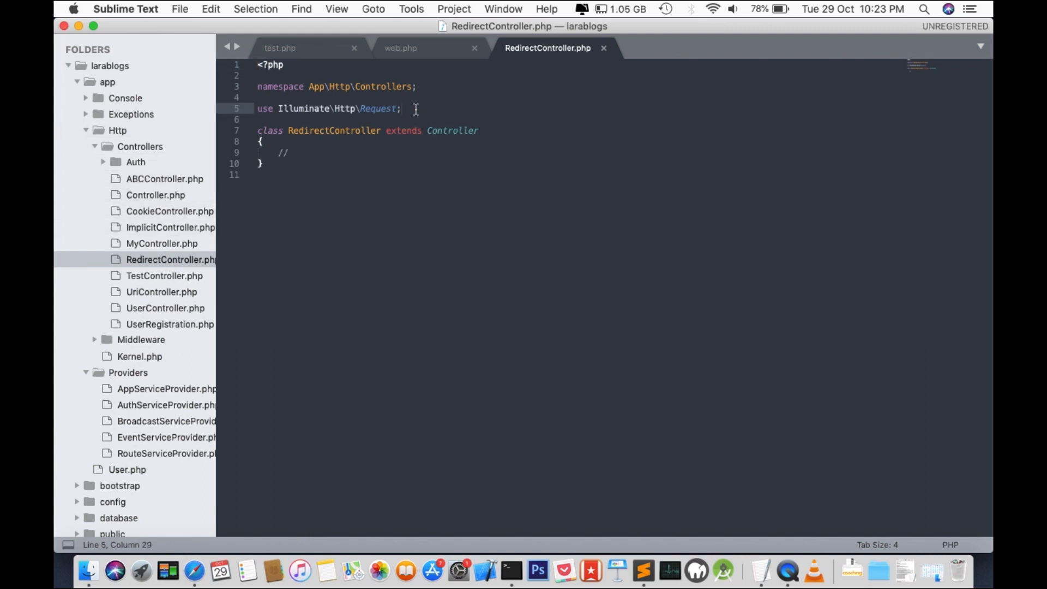
pyautogui.write('use')
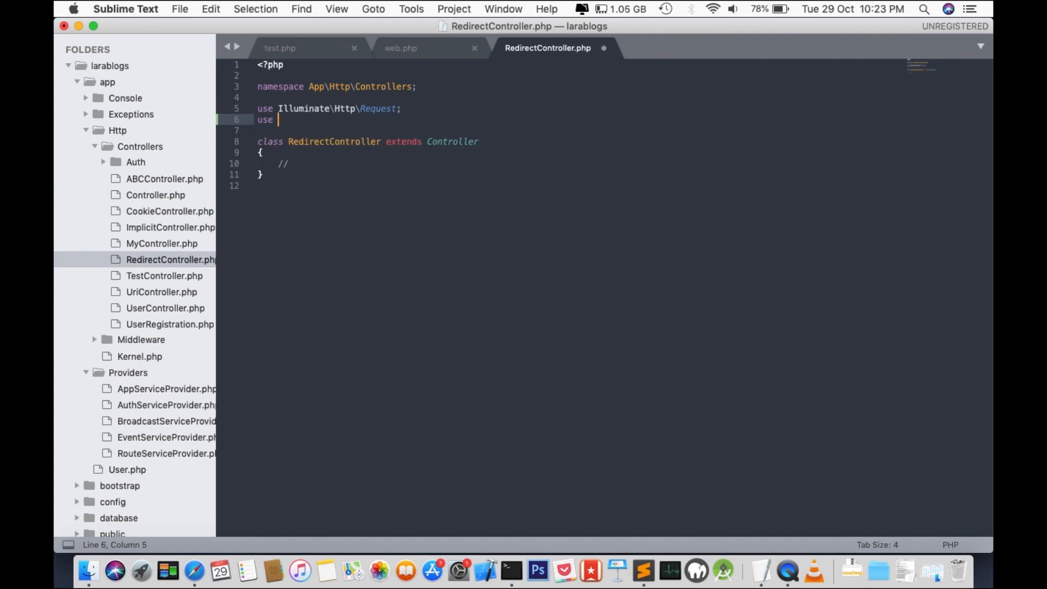
pyautogui.write('App\\')
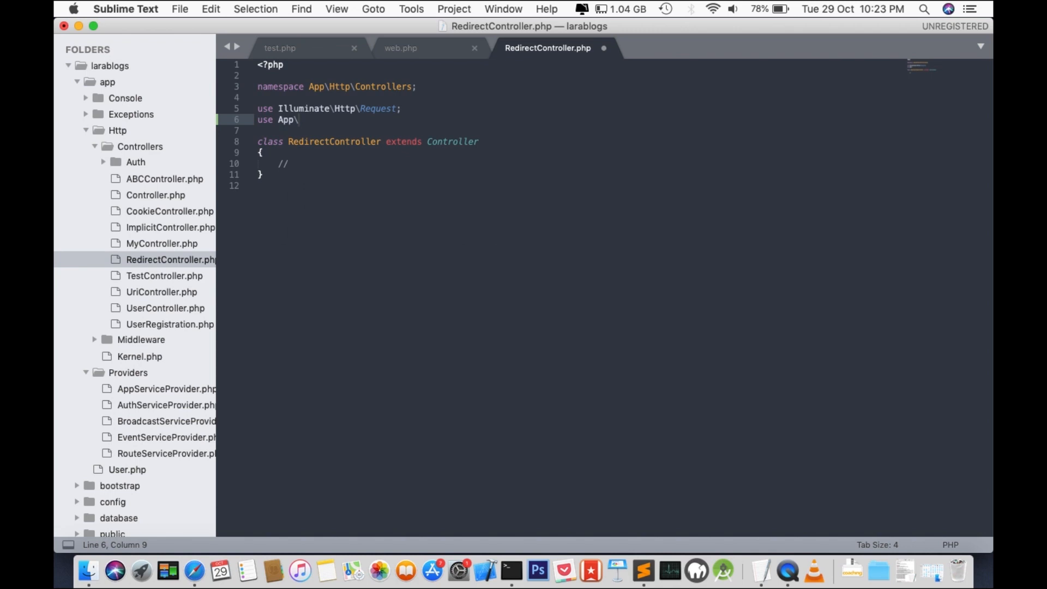
pyautogui.write('Http\\Request')
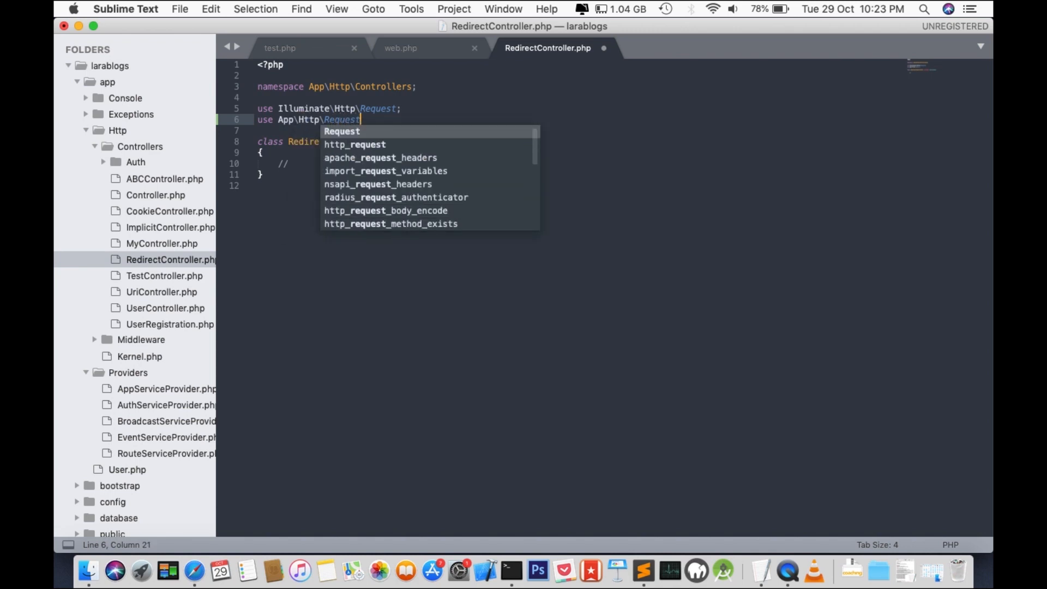
pyautogui.write('s;')
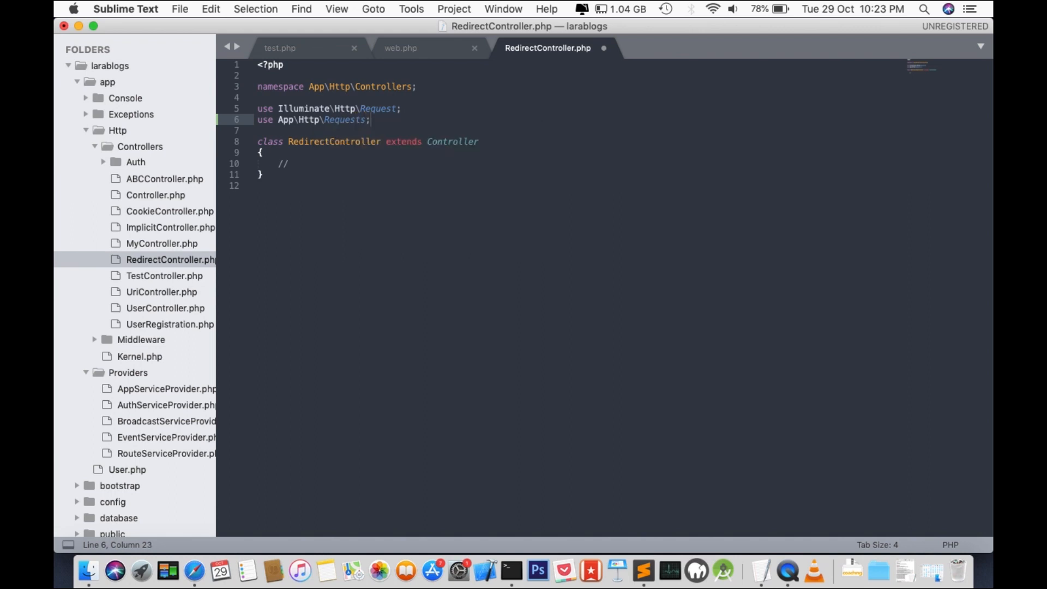
pyautogui.write('use App\\')
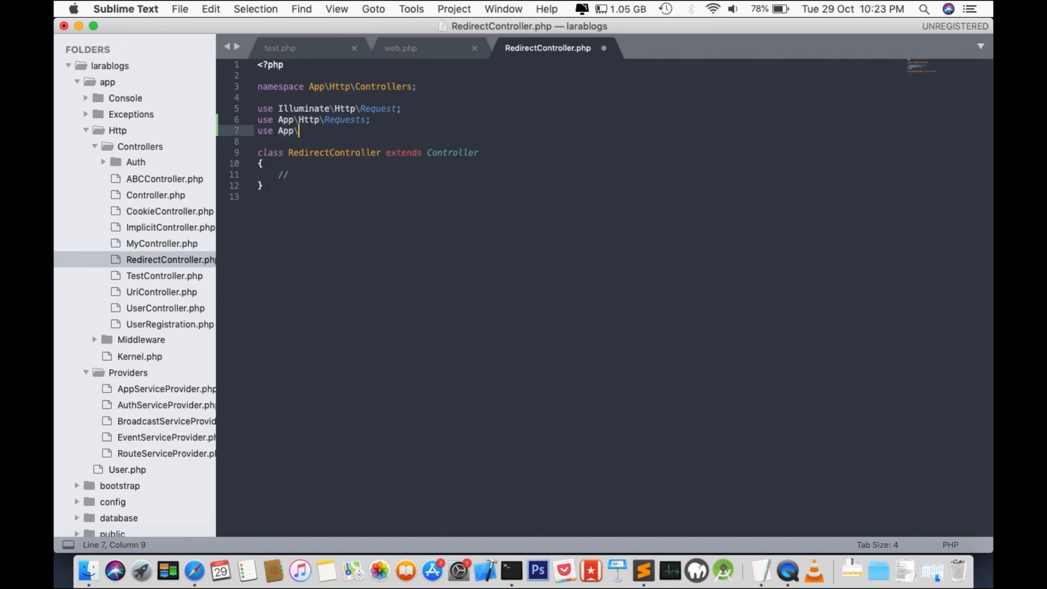
pyautogui.write('Http\\')
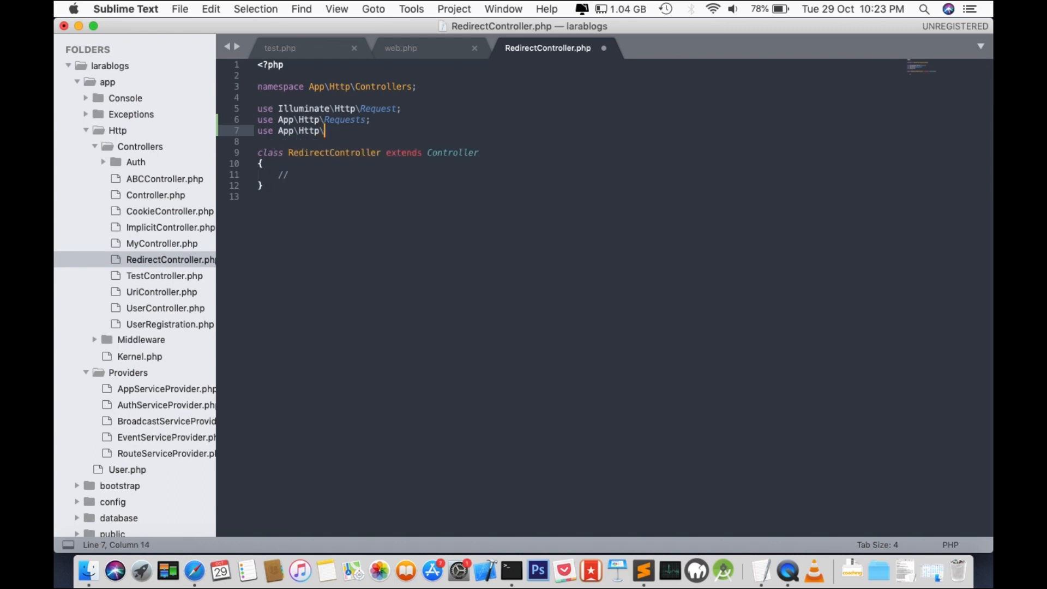
pyautogui.write('Controllers')
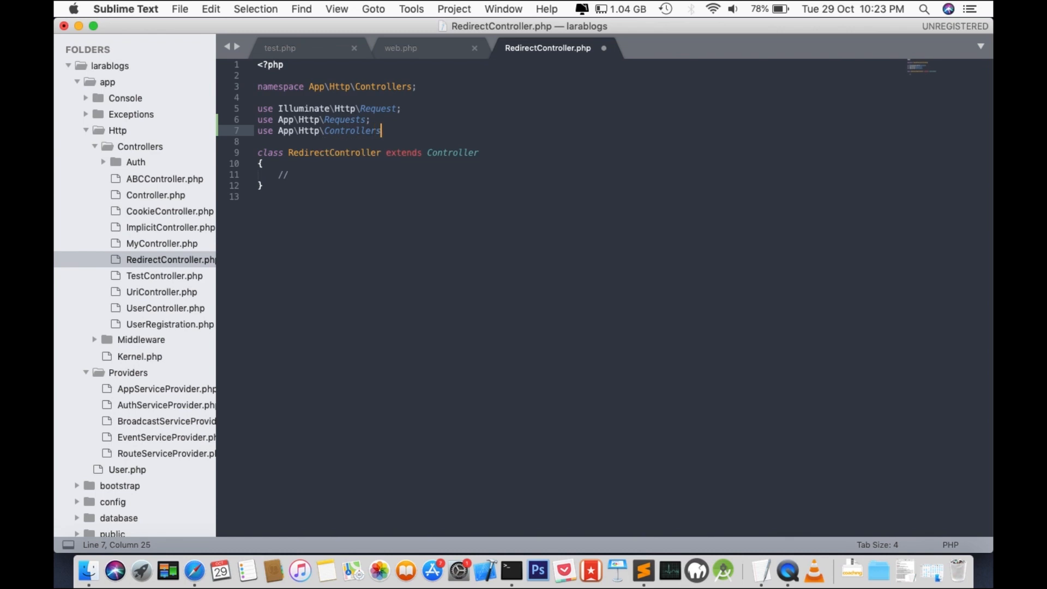
pyautogui.write('\\Controller;')
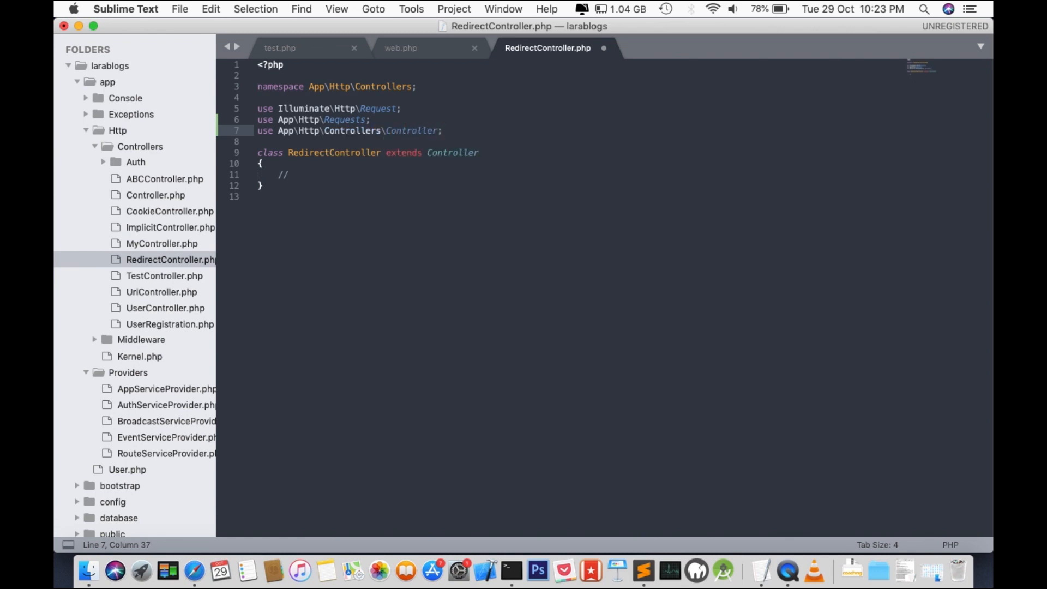
pyautogui.moveTo(361, 176)
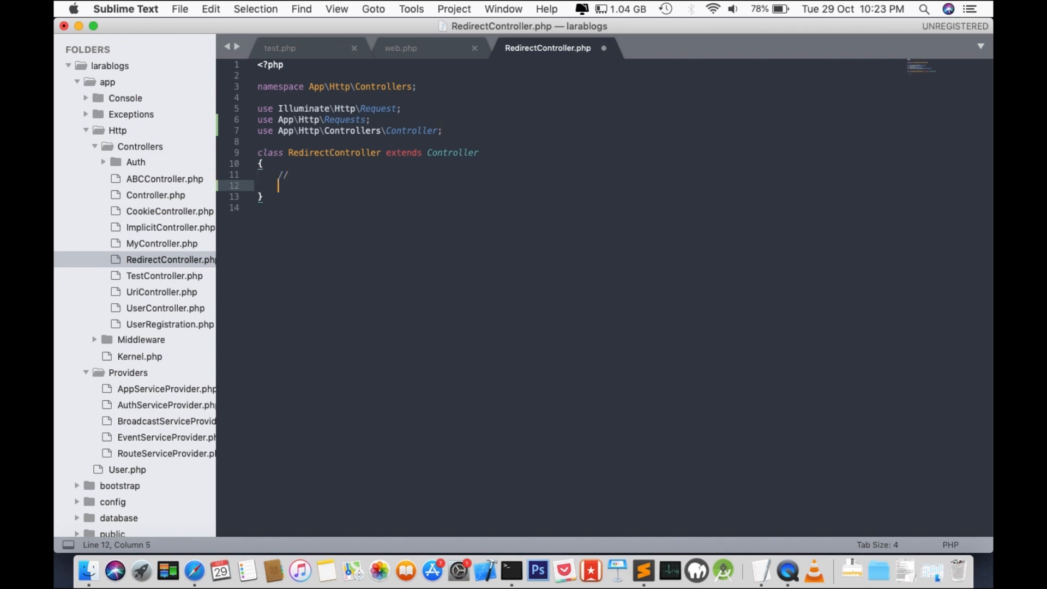
# Step: Write an index() method echoing 'Redirecting to controller action', save, and dismiss the license reminder
pyautogui.write('public function')
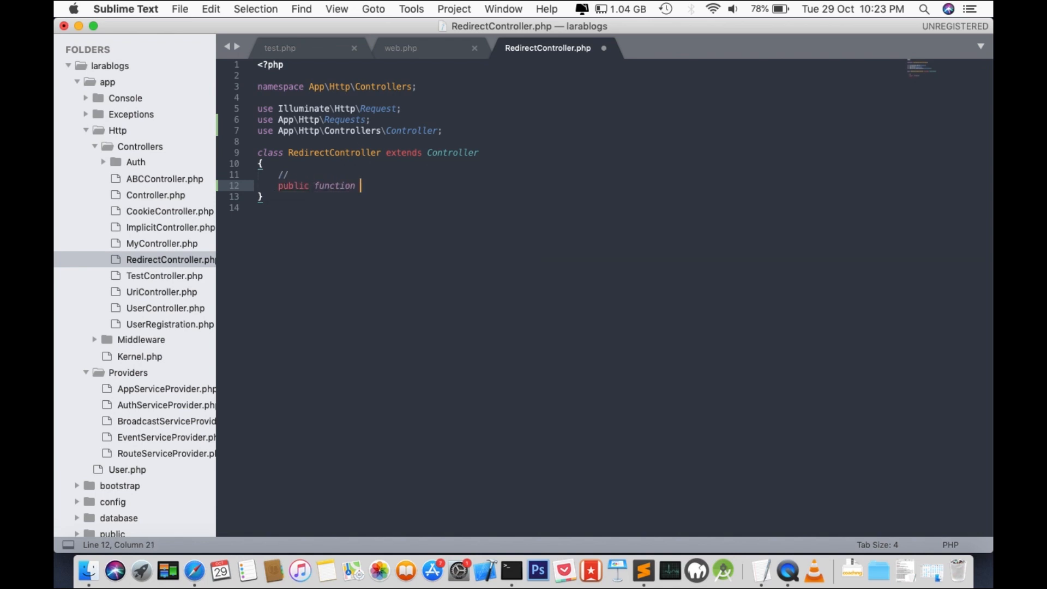
pyautogui.write('index()')
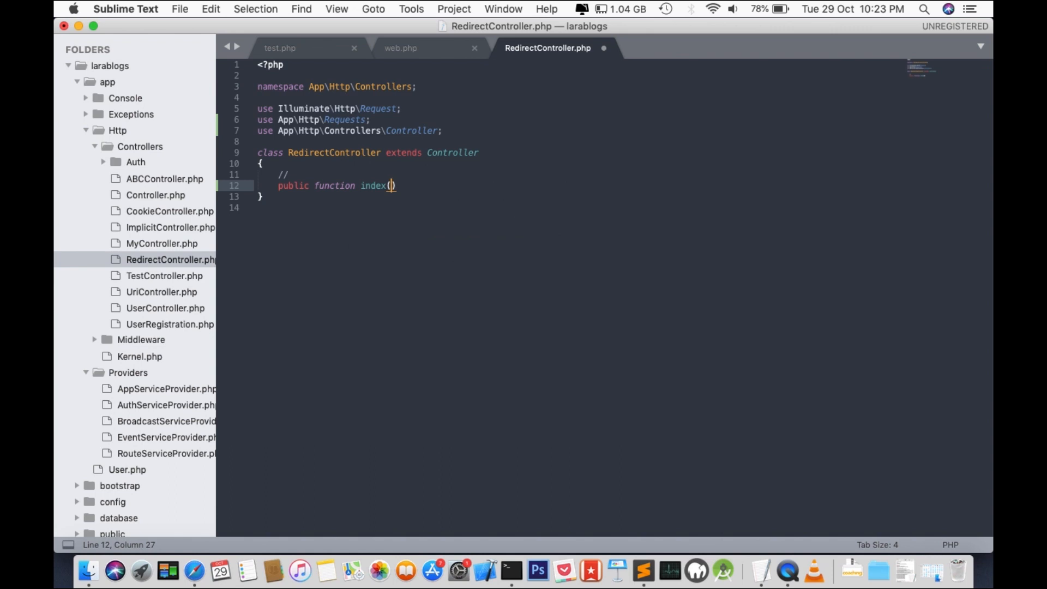
pyautogui.write('{')
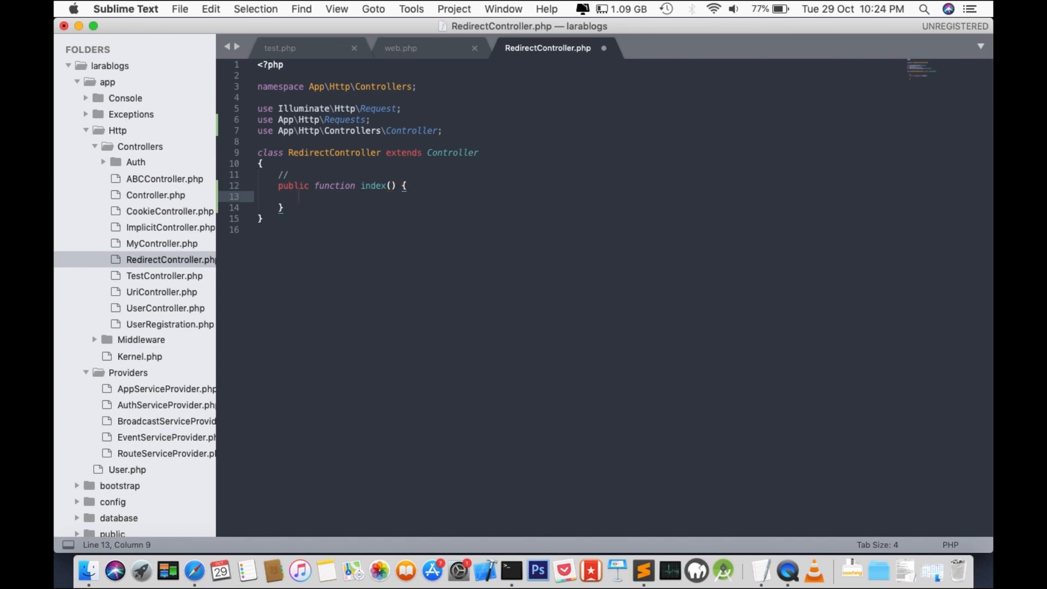
pyautogui.write("echo 'Redirecting to contr")
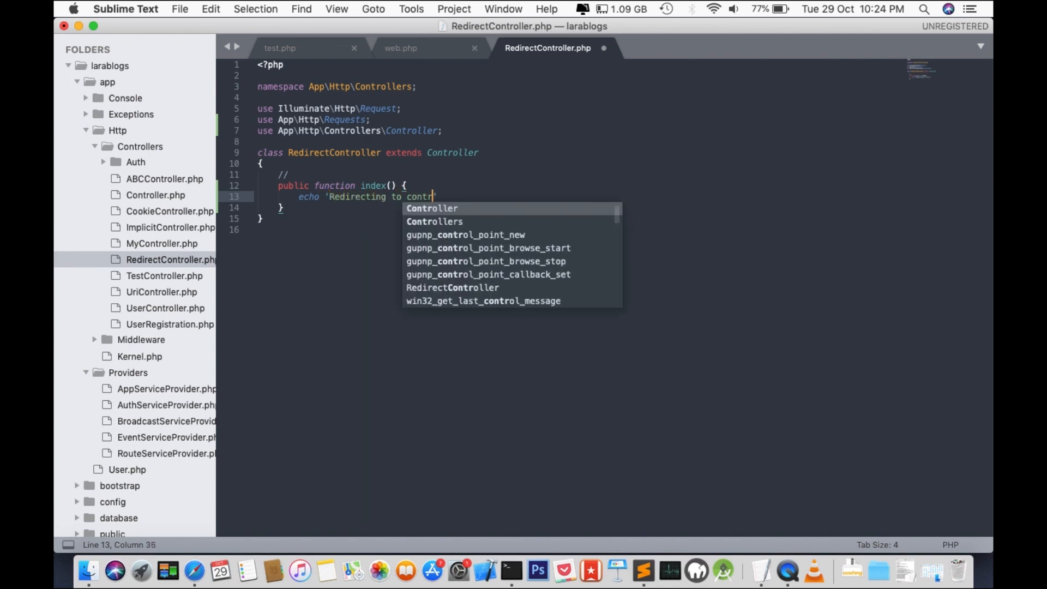
pyautogui.write("oller'")
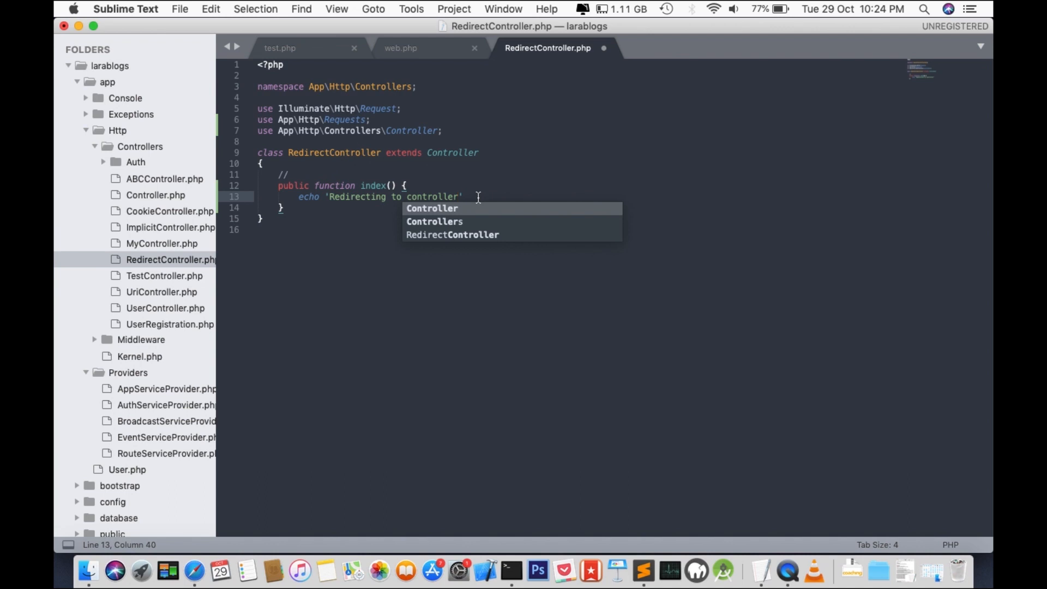
pyautogui.write('ac')
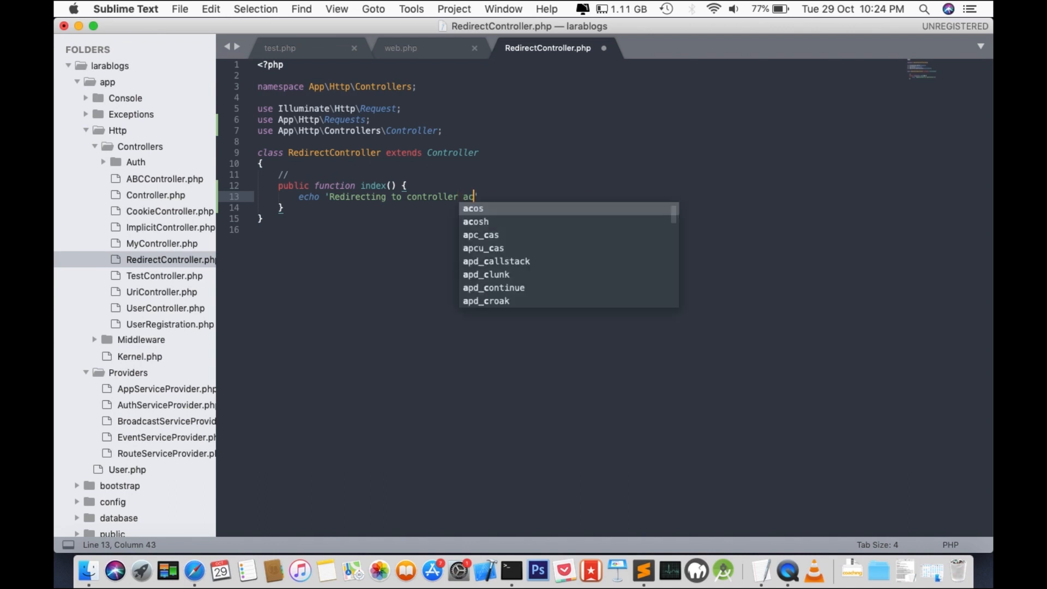
pyautogui.write('tion')
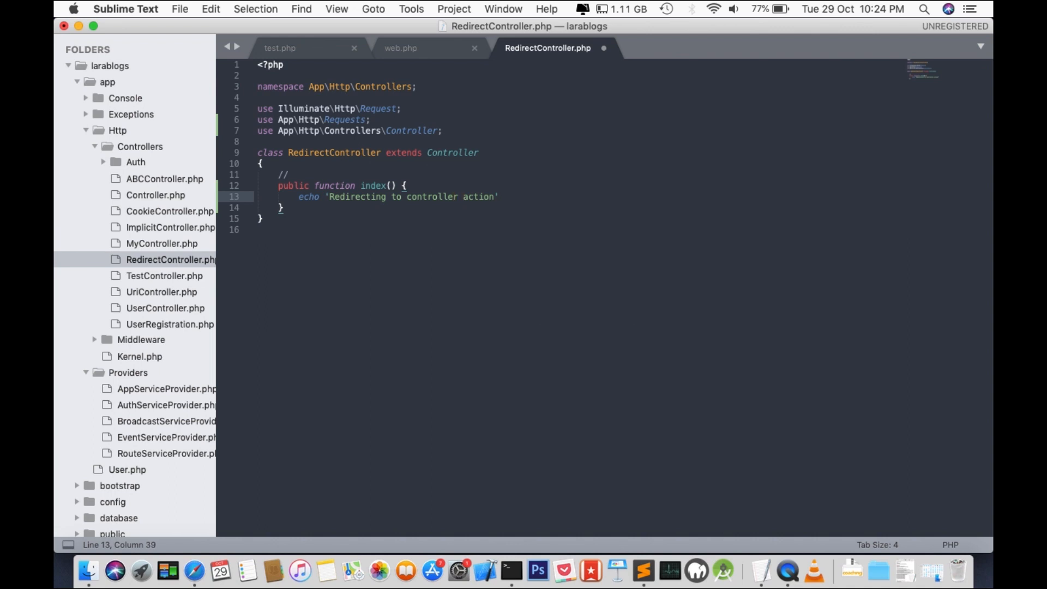
pyautogui.write(';')
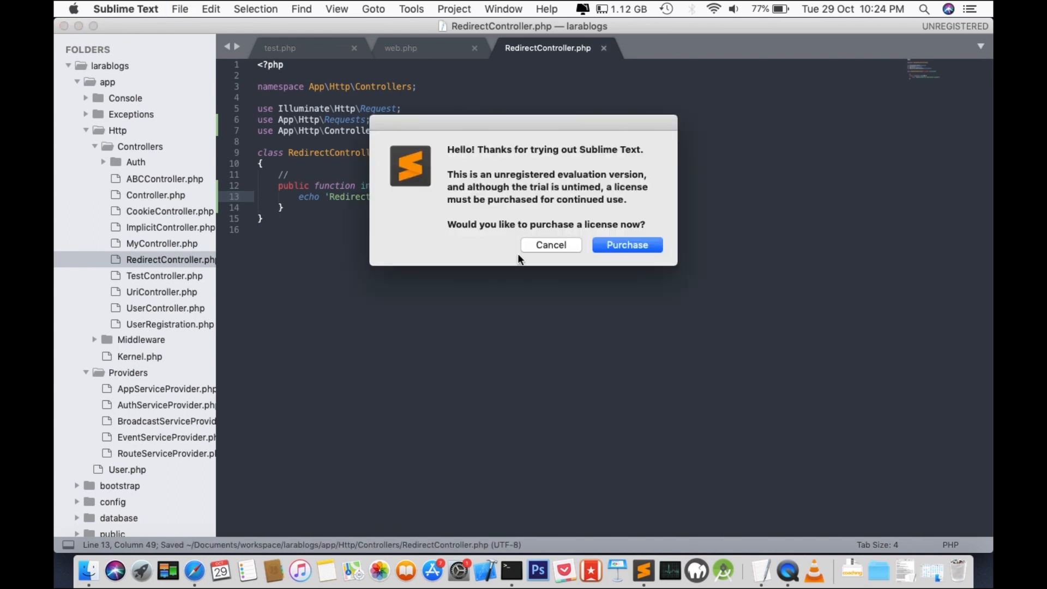
pyautogui.click(550, 244)
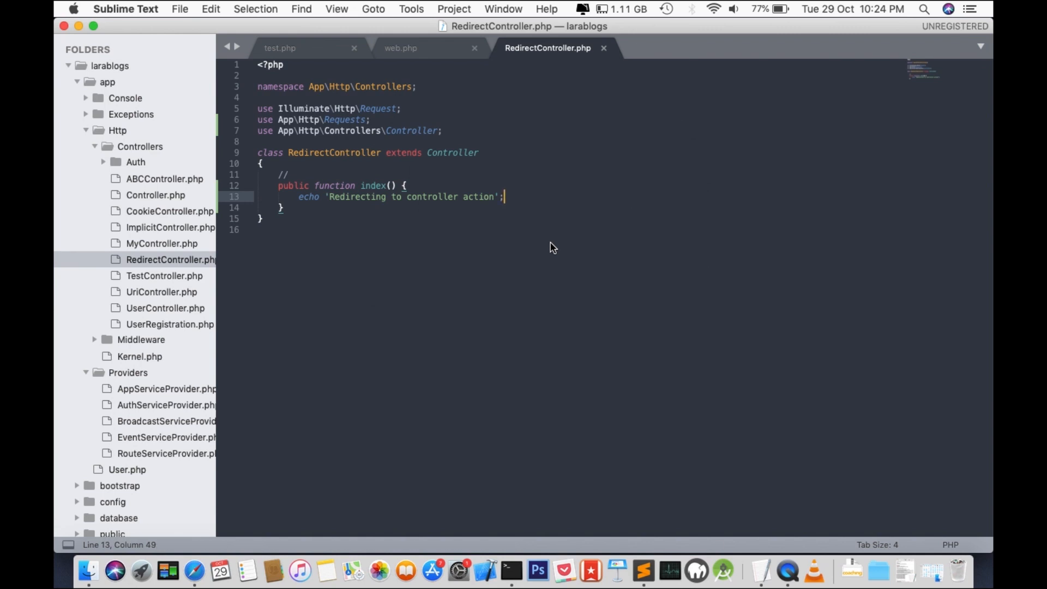
# Step: Add Route::get('rr', 'RedirectController@index'); to web.php and start another Route::get line
pyautogui.click(401, 47)
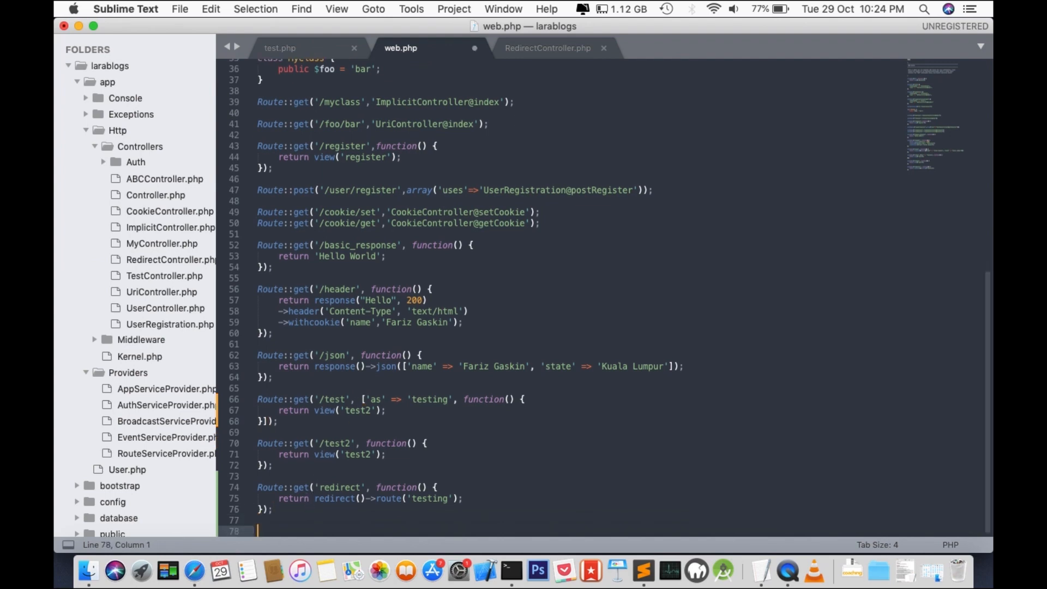
pyautogui.write('Route:')
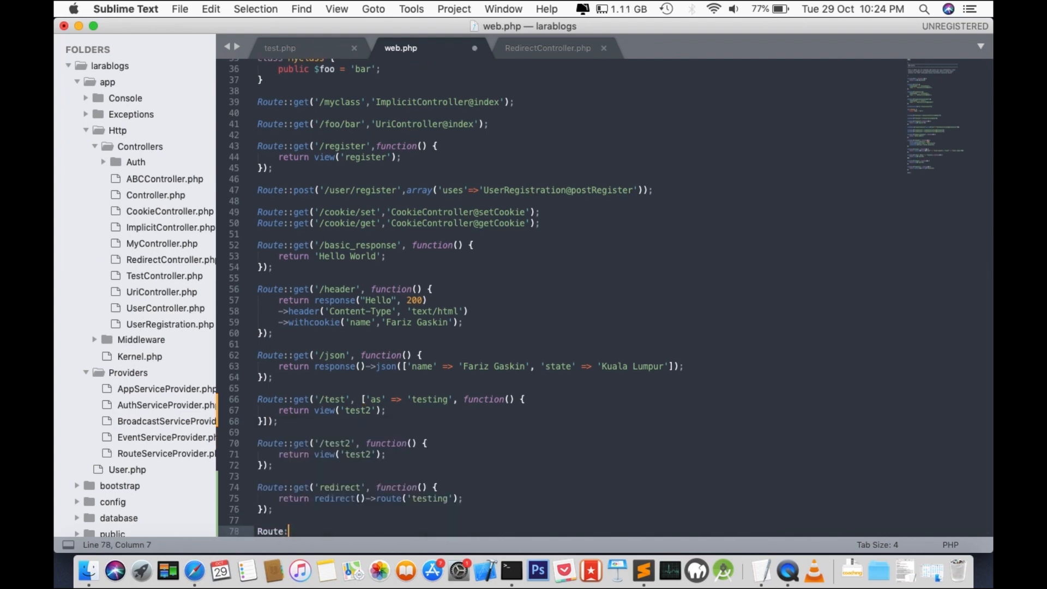
pyautogui.write(':')
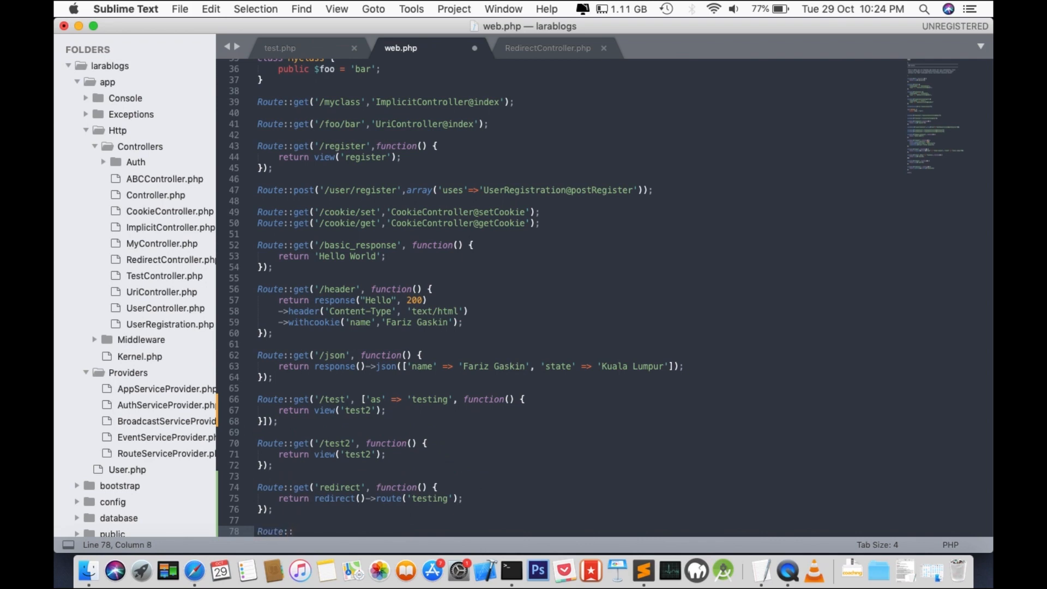
pyautogui.write("get('")
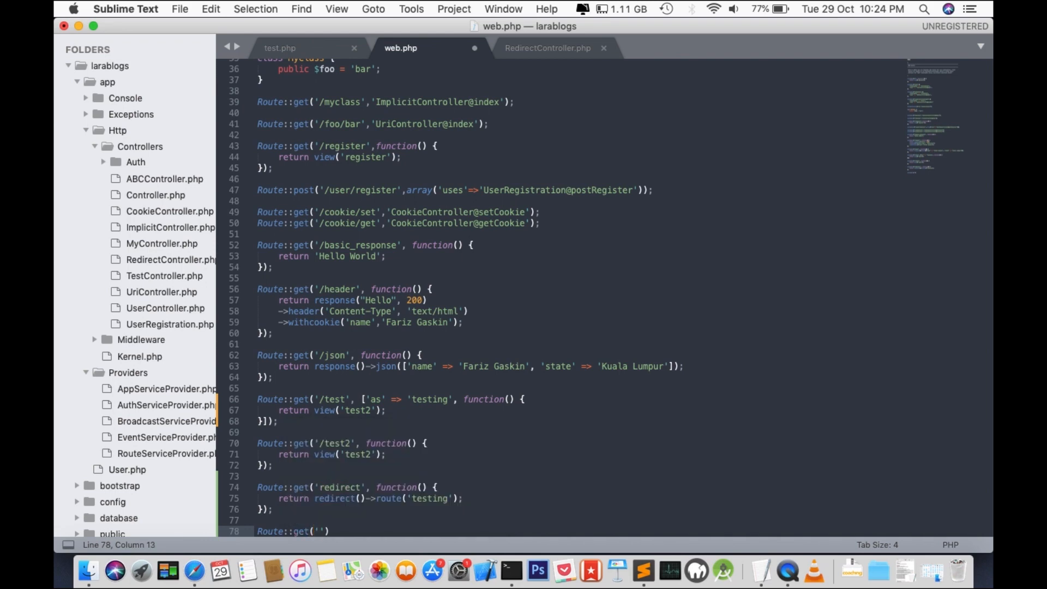
pyautogui.write('rr')
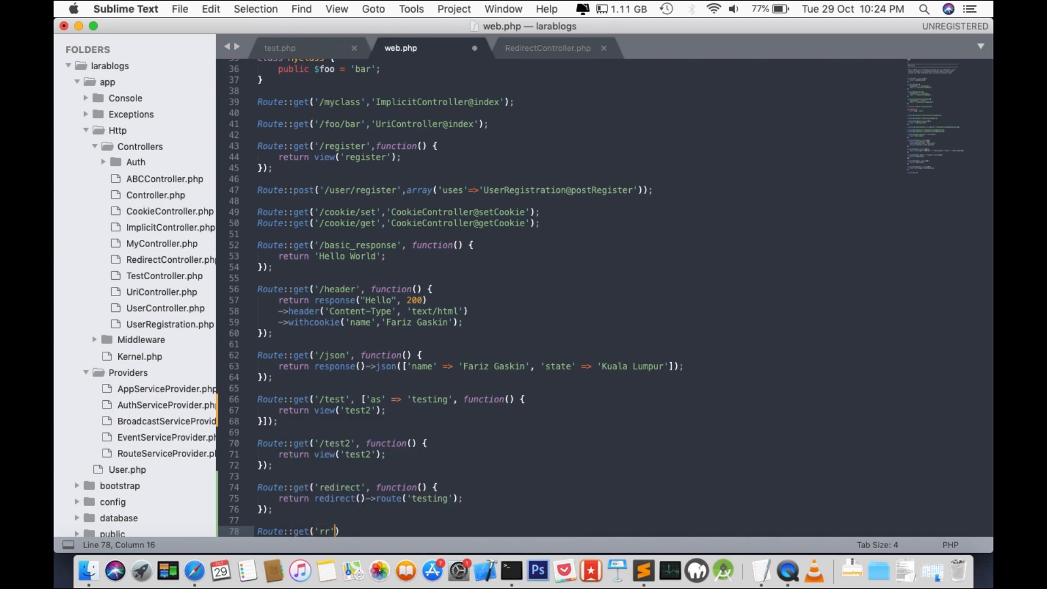
pyautogui.write(',')
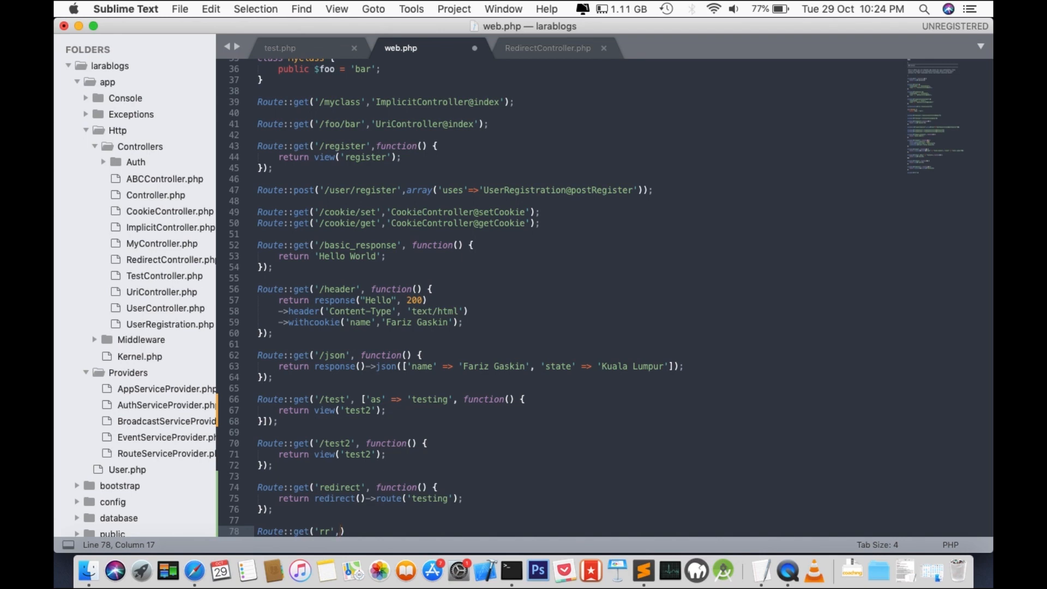
pyautogui.write("'RedirectController")
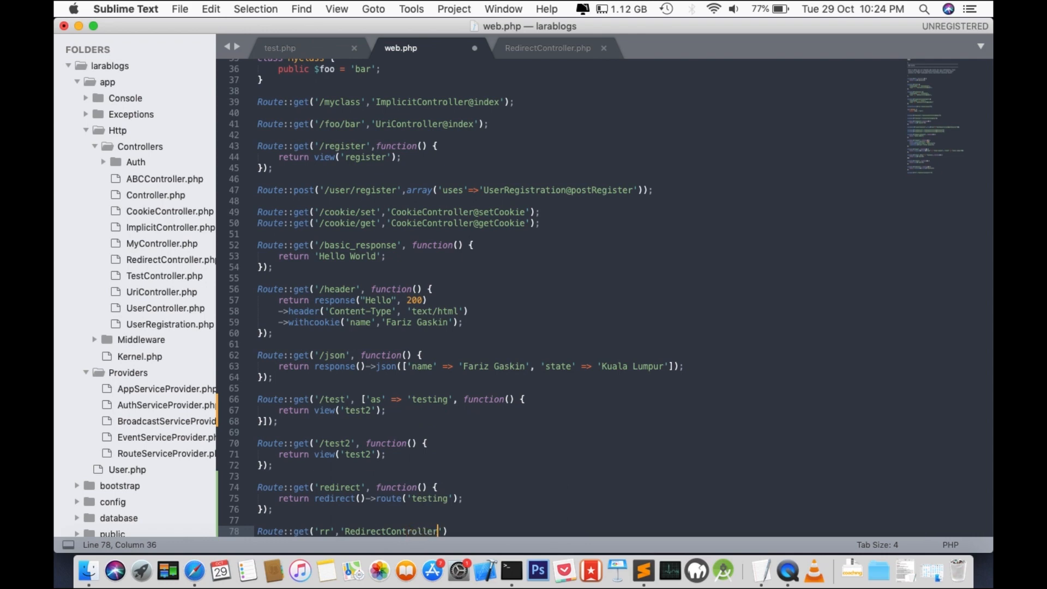
pyautogui.write('@index')
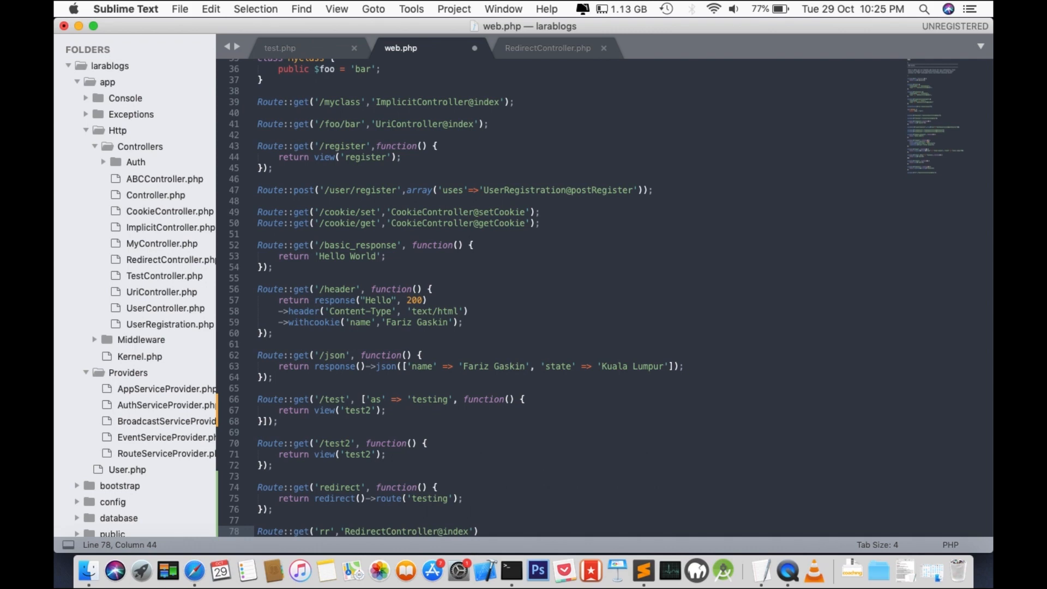
pyautogui.write('Ro')
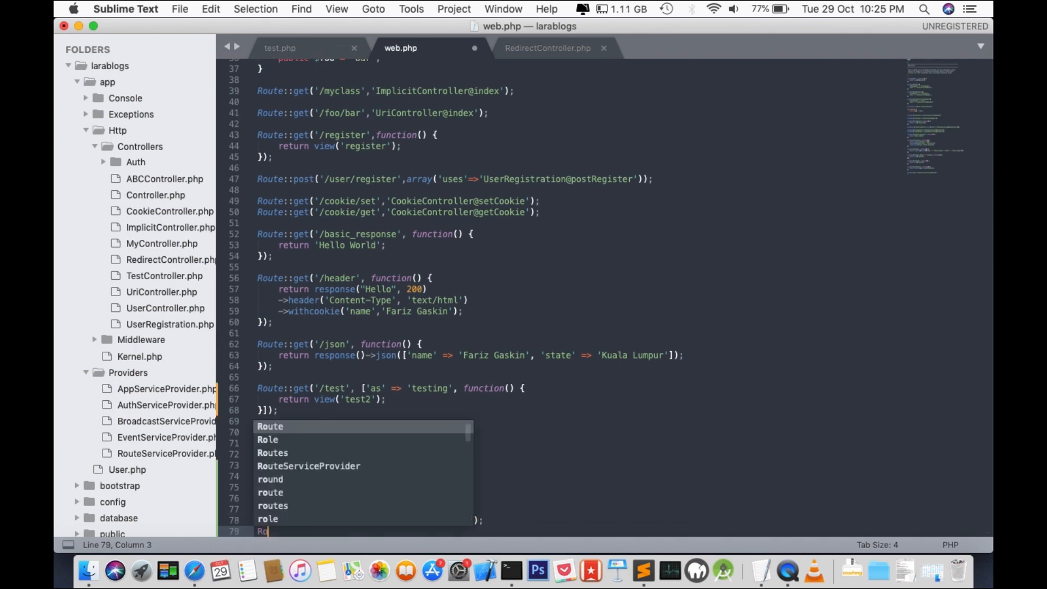
pyautogui.write("Route::get(''")
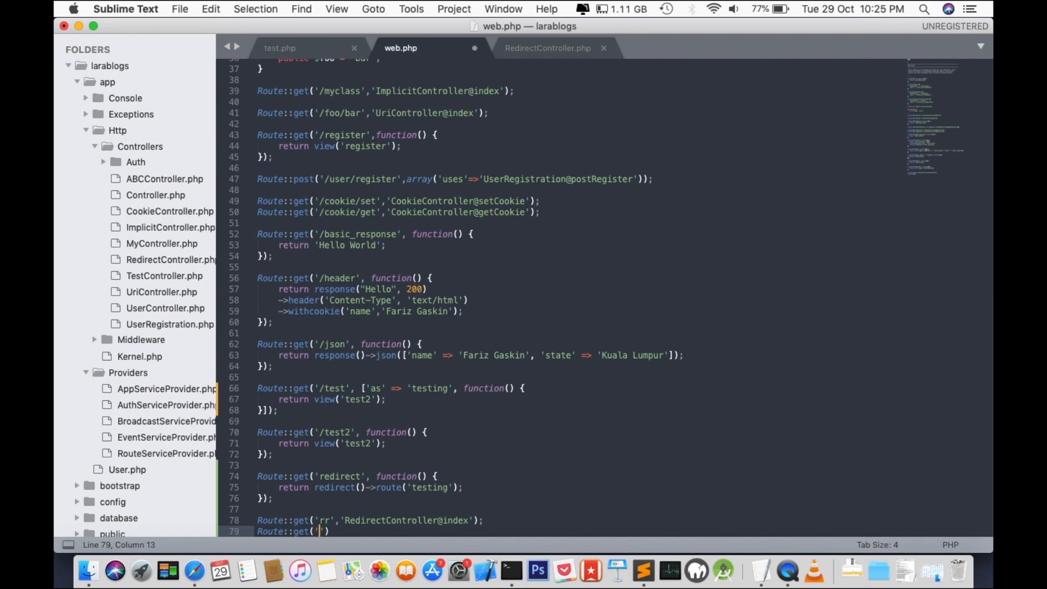
# Step: Begin a Route::get for '/redirectcontroller' with an anonymous function in web.php
pyautogui.write('/')
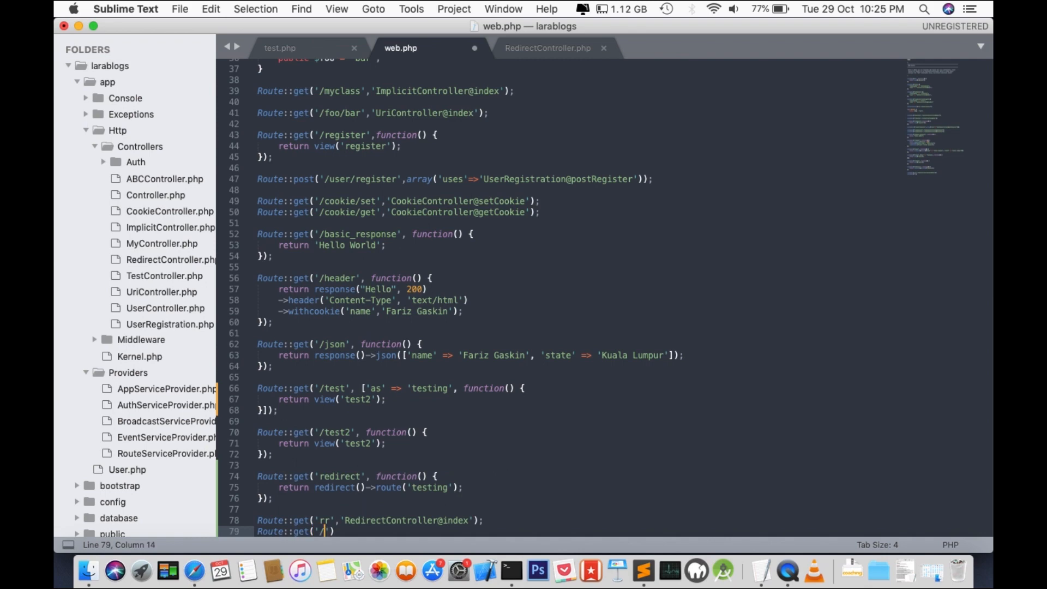
pyautogui.write('redirectcontroller')
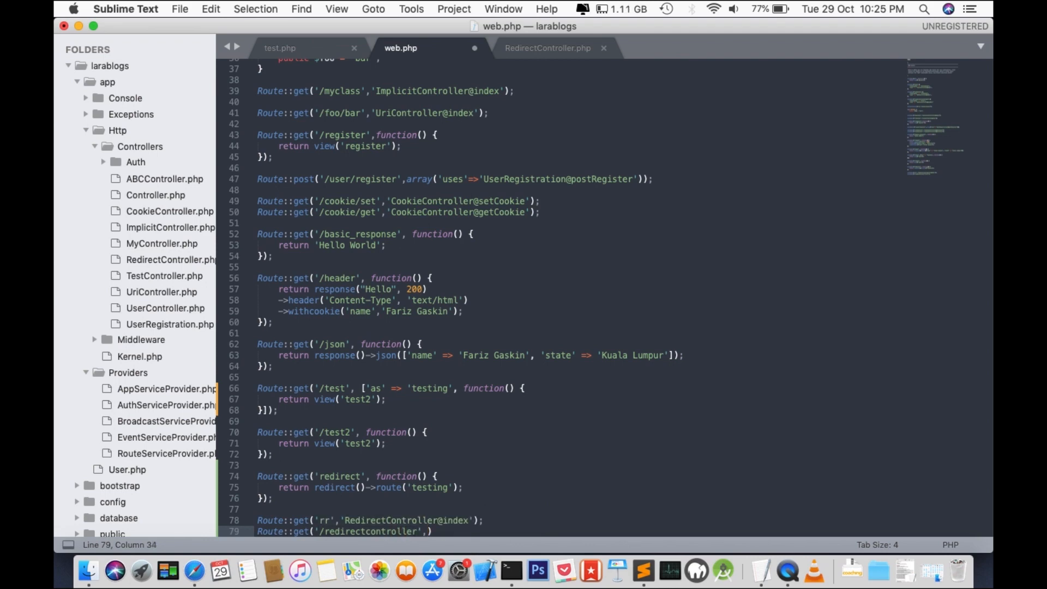
pyautogui.write('function')
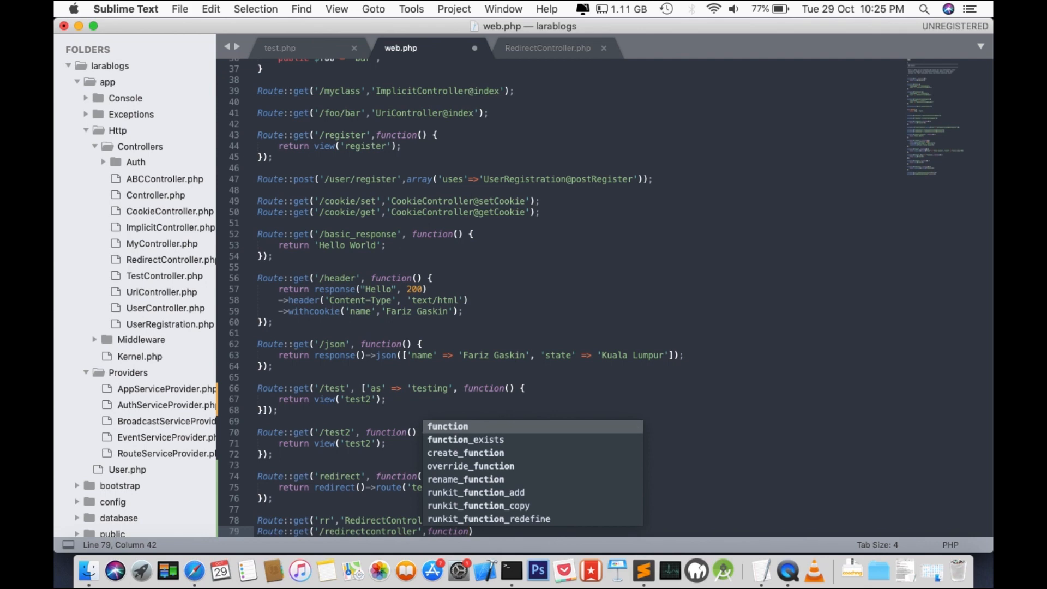
pyautogui.click(447, 426)
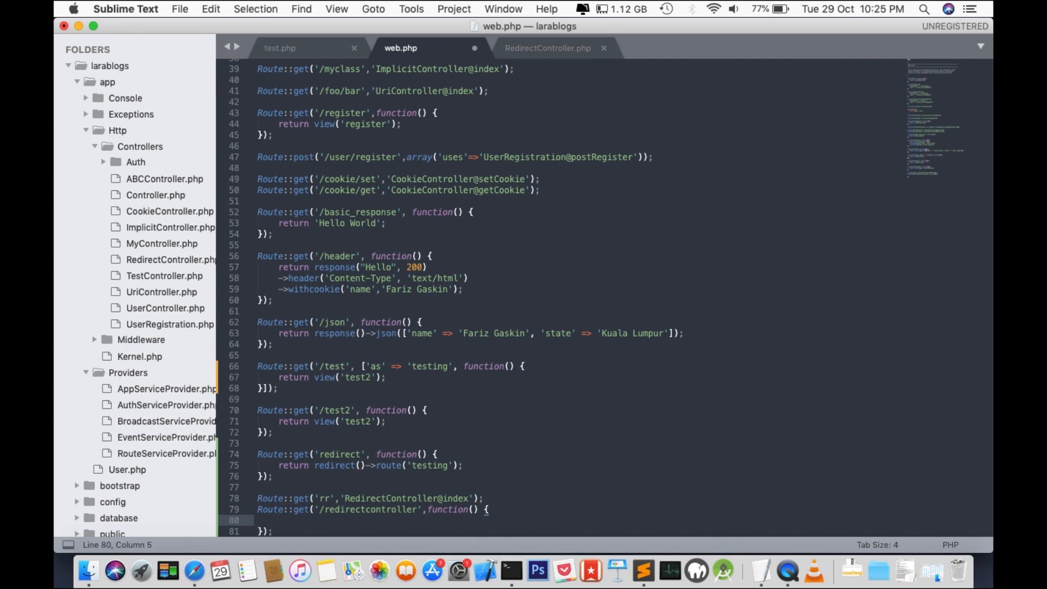
# Step: Make the function return redirect()->action('RedirectController@index');
pyautogui.write('return redirect(')
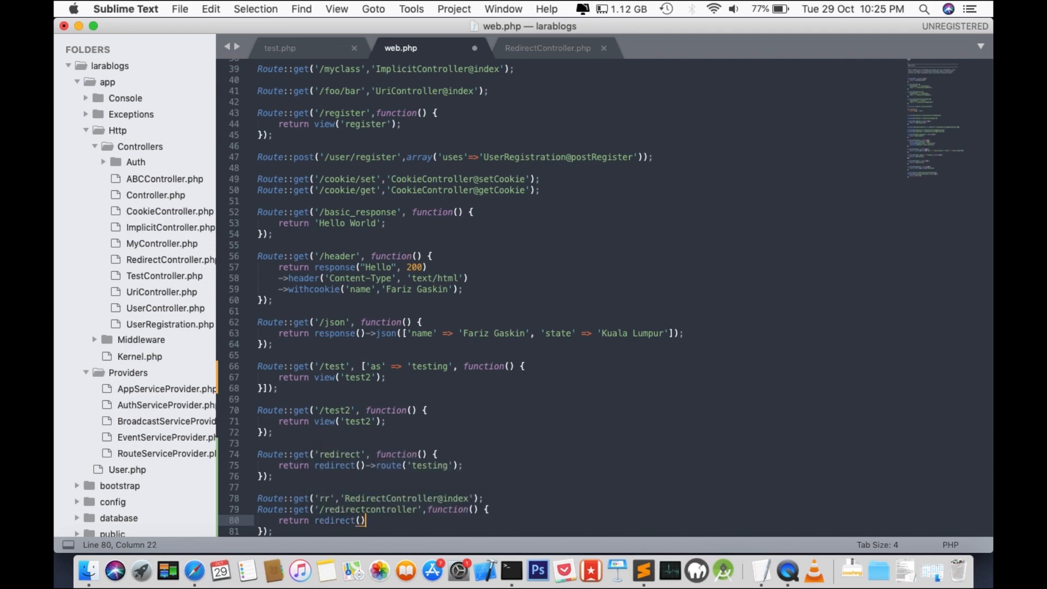
pyautogui.write('->')
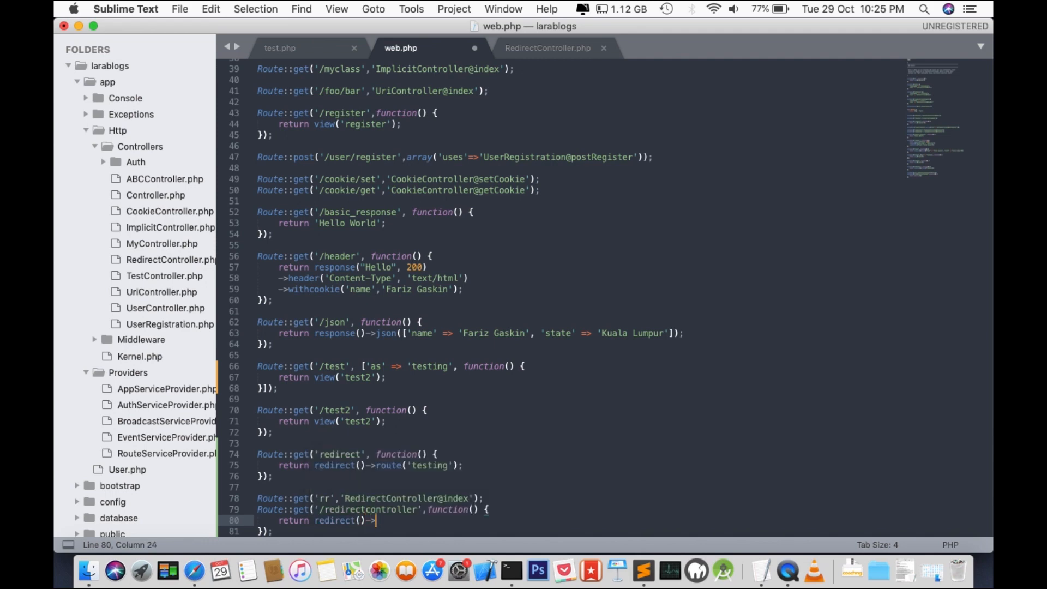
pyautogui.write('action')
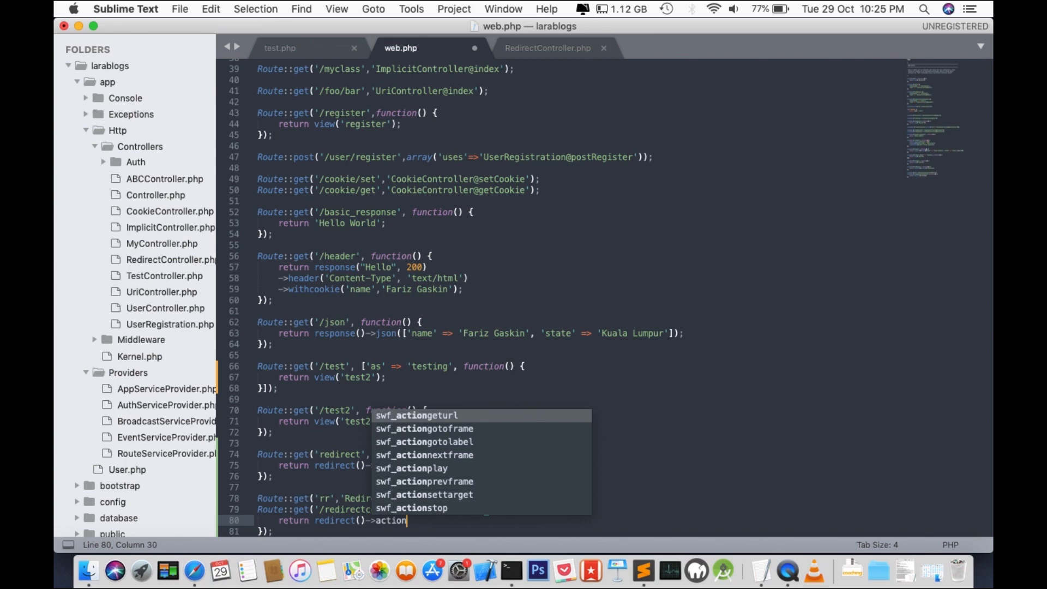
pyautogui.write("('RedirectController@")
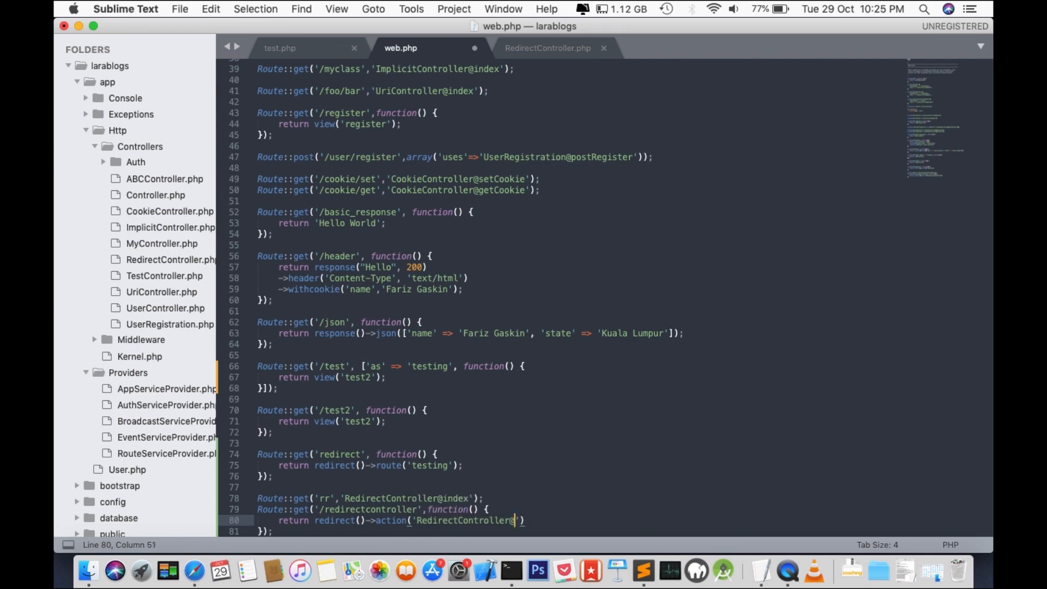
pyautogui.write('index')
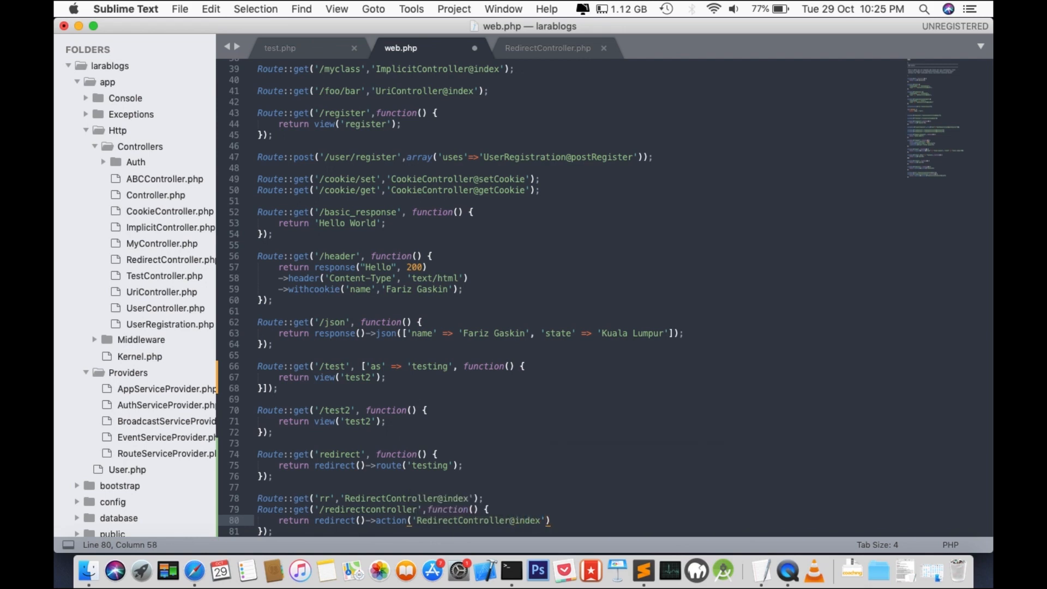
pyautogui.write(';')
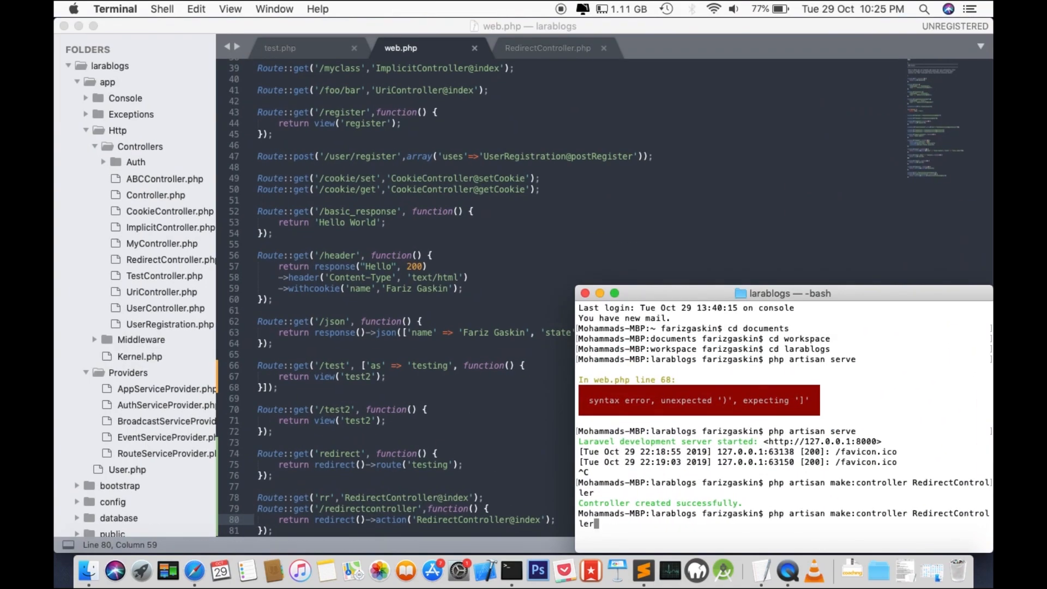
pyautogui.press('Return')
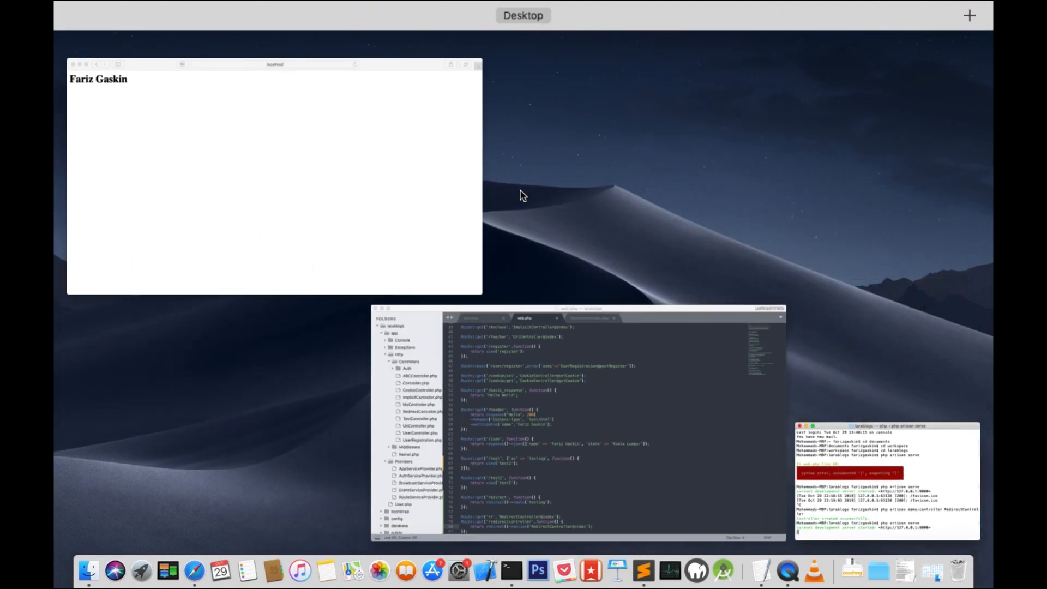
# Step: In Safari, load localhost:8000/test to reach the 'Redirecting to controller action' page
pyautogui.click(274, 177)
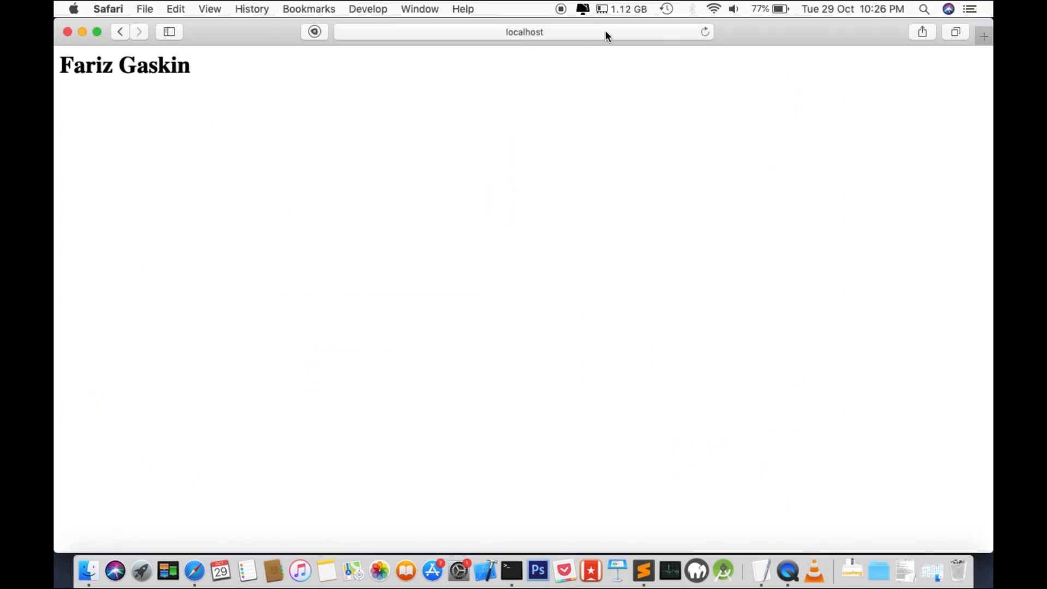
pyautogui.write('localhost:8000/test')
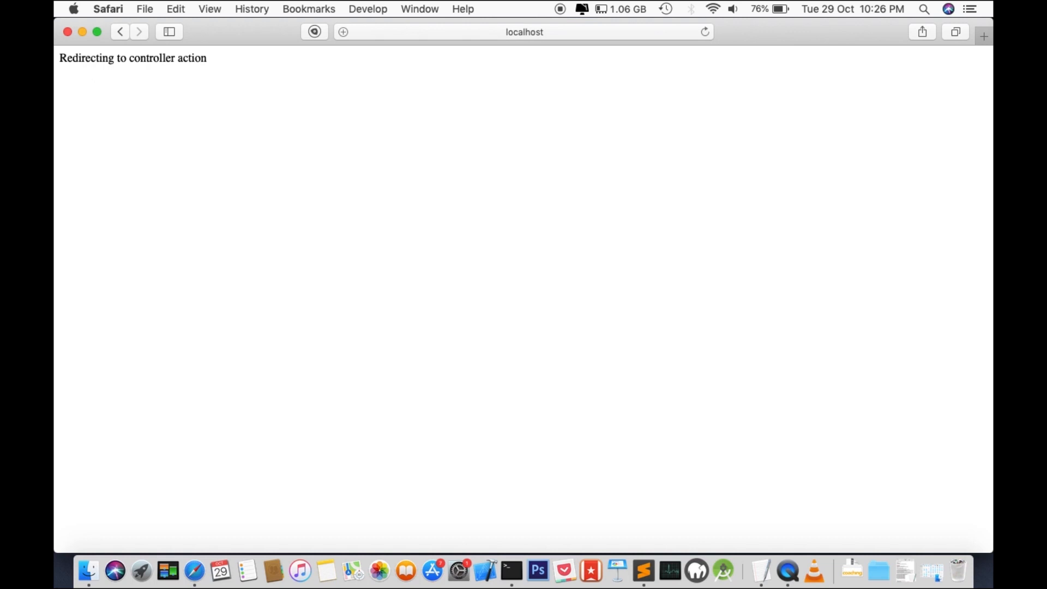
pyautogui.moveTo(144, 103)
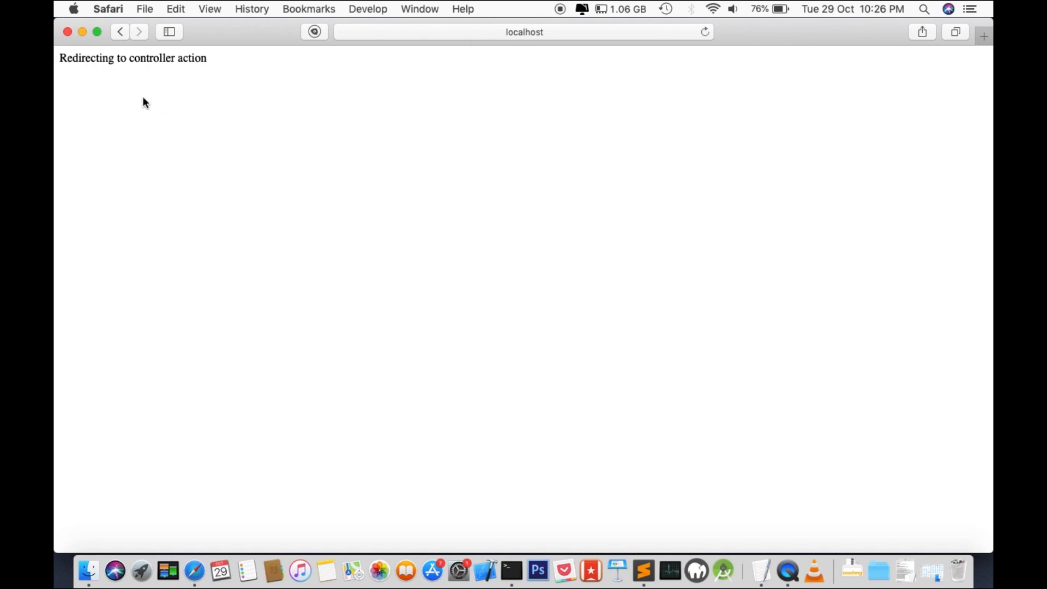